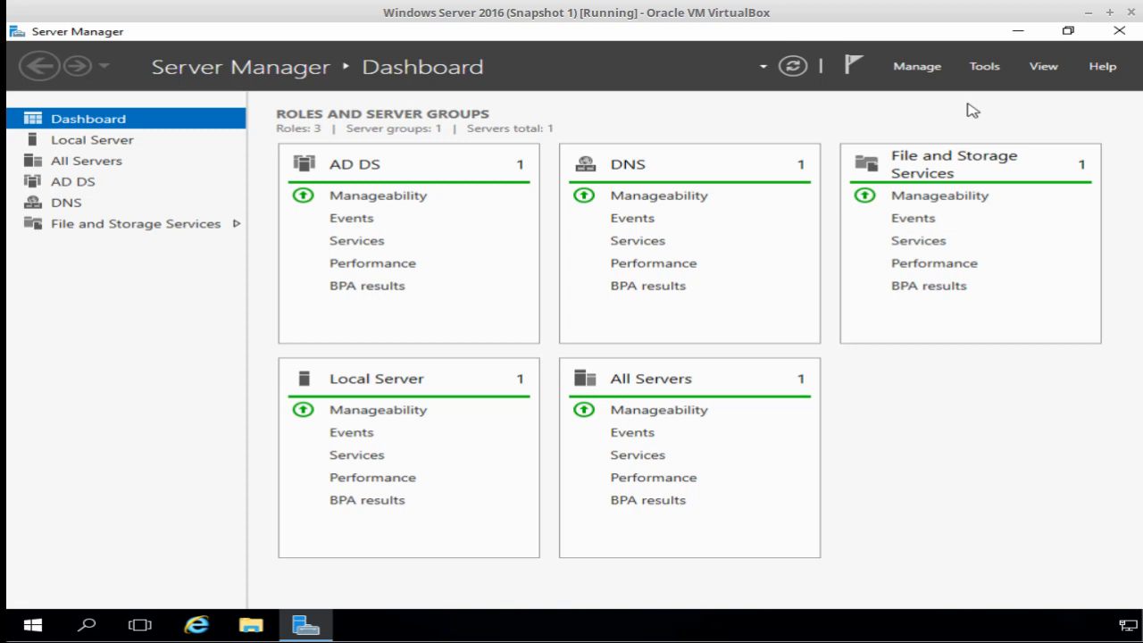
Launch the Group Policy Management console from the Server Manager Tools menu.
left_click(982, 64)
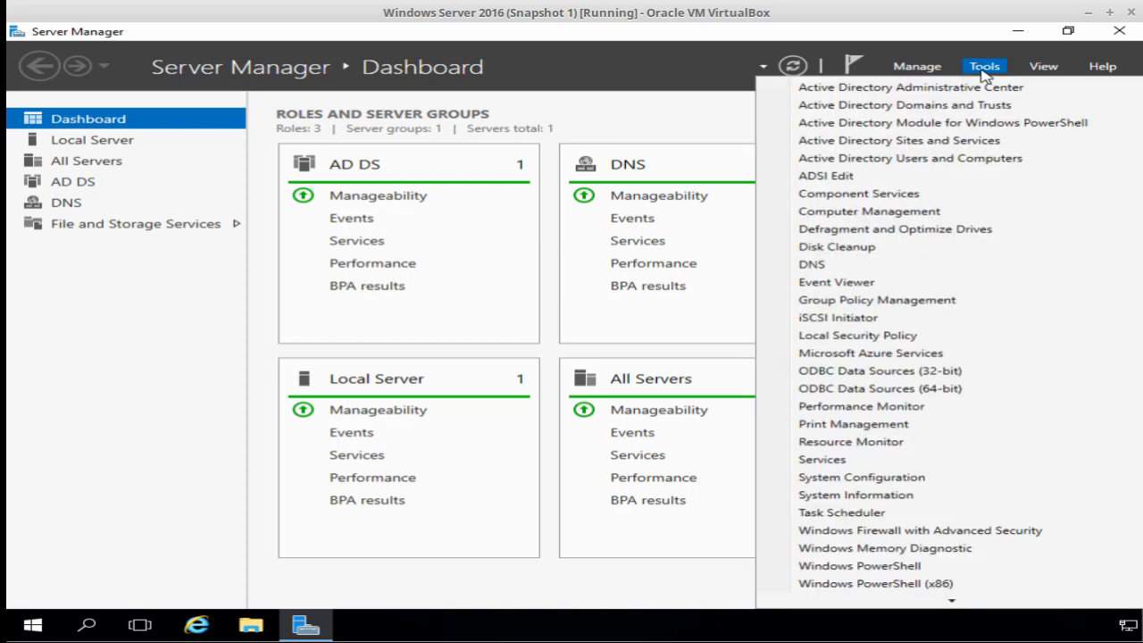
mouse_move(836, 283)
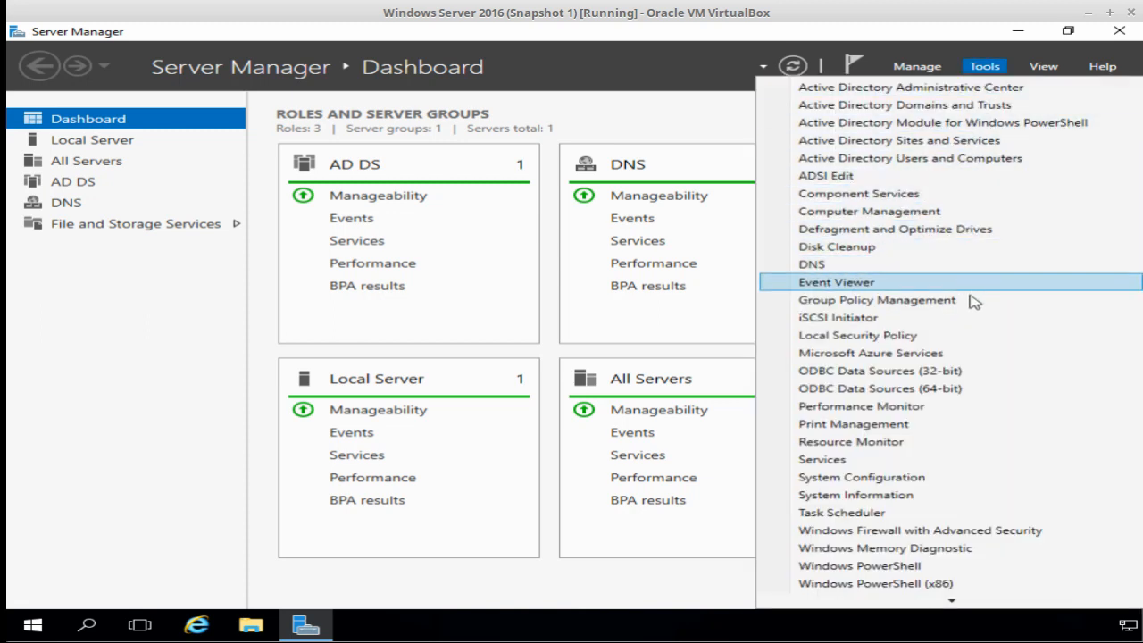
left_click(983, 384)
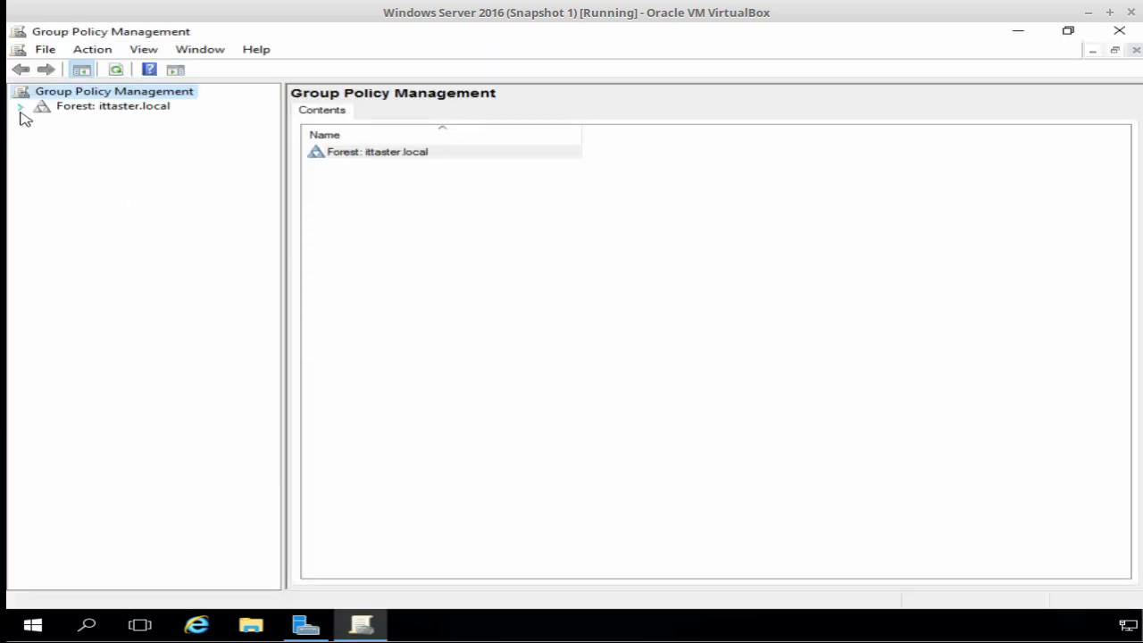
Expand Forest: ittaster.local > Domains > ittaster.local to reveal the Default Domain Policy.
left_click(19, 105)
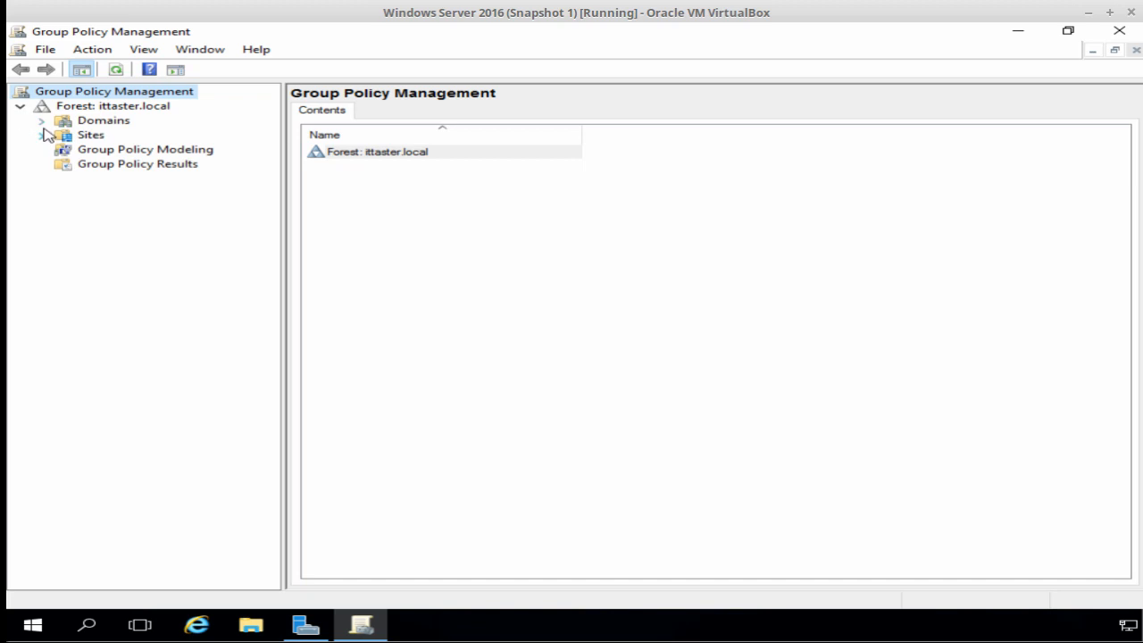
left_click(41, 120)
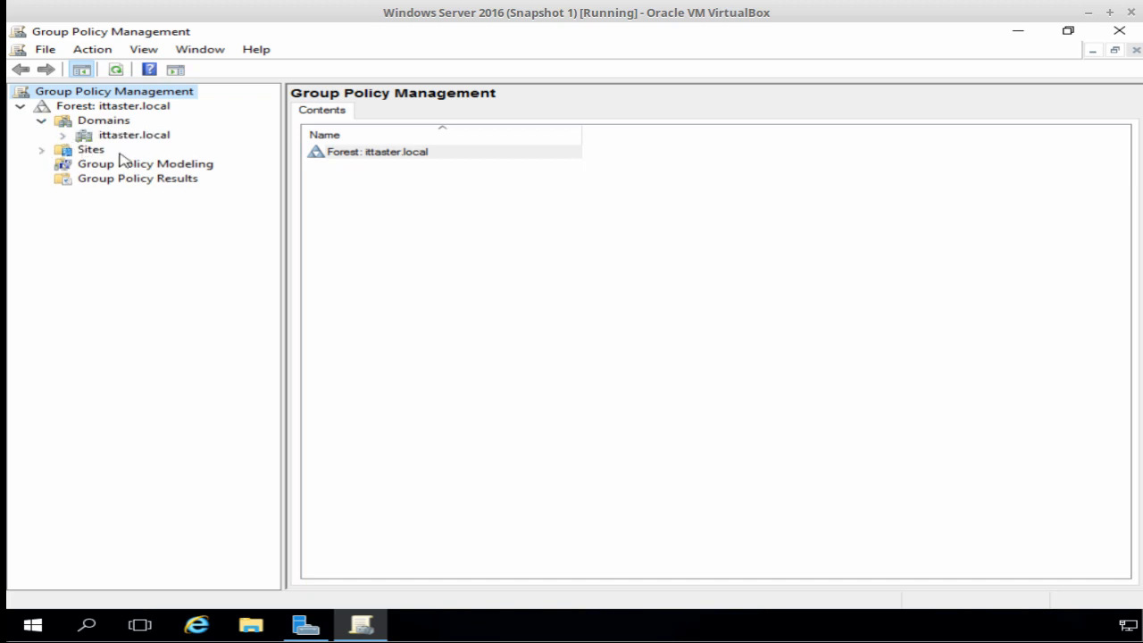
mouse_move(134, 150)
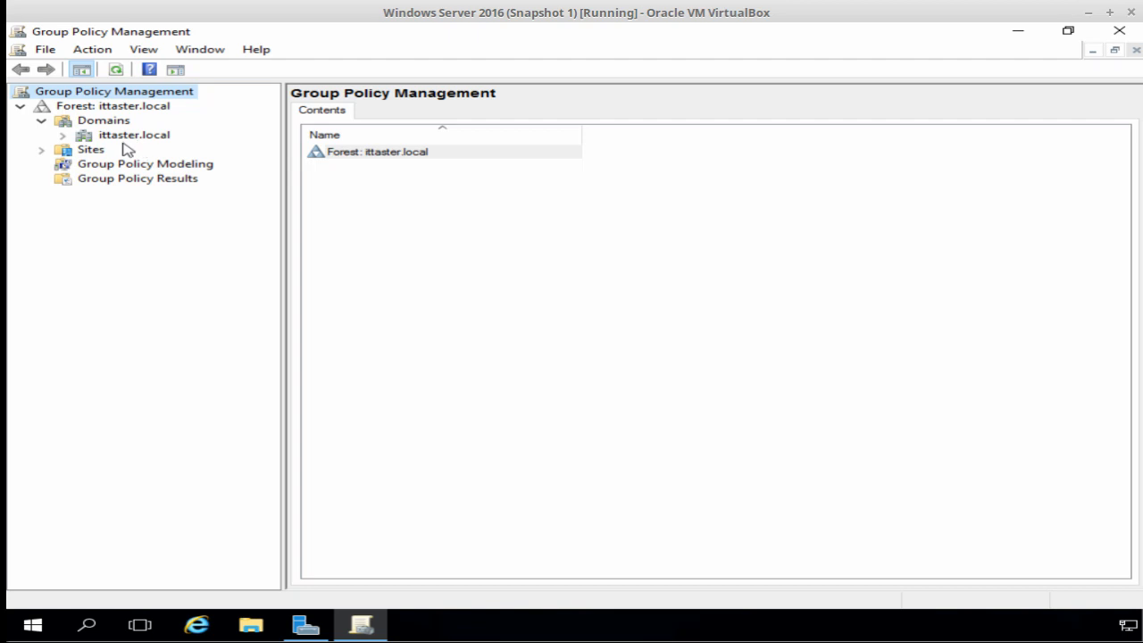
mouse_move(68, 146)
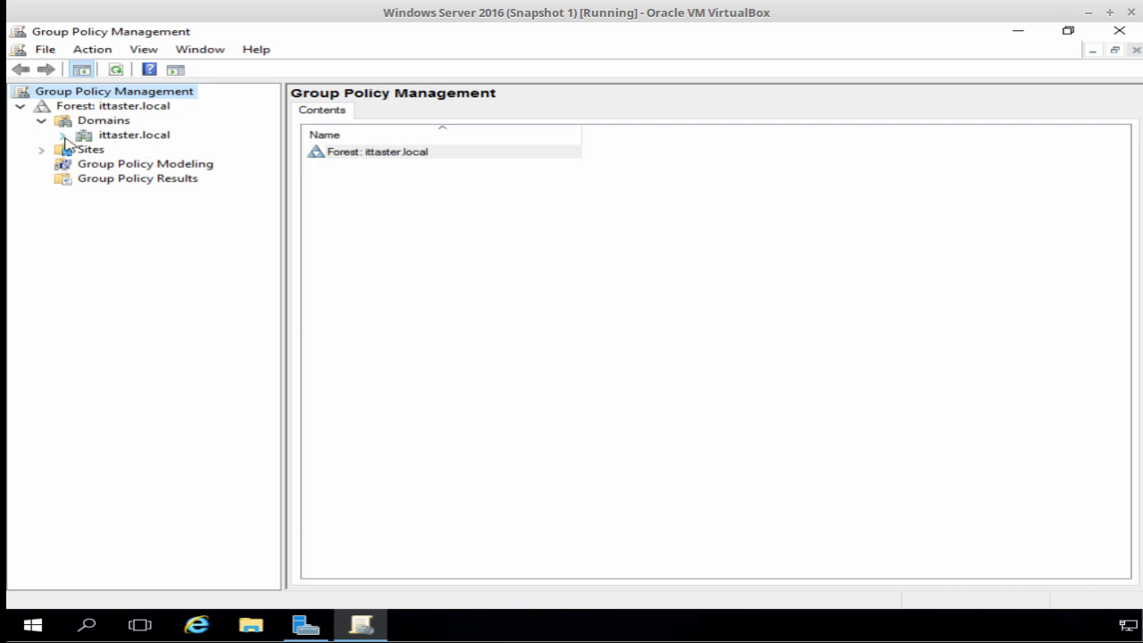
left_click(61, 136)
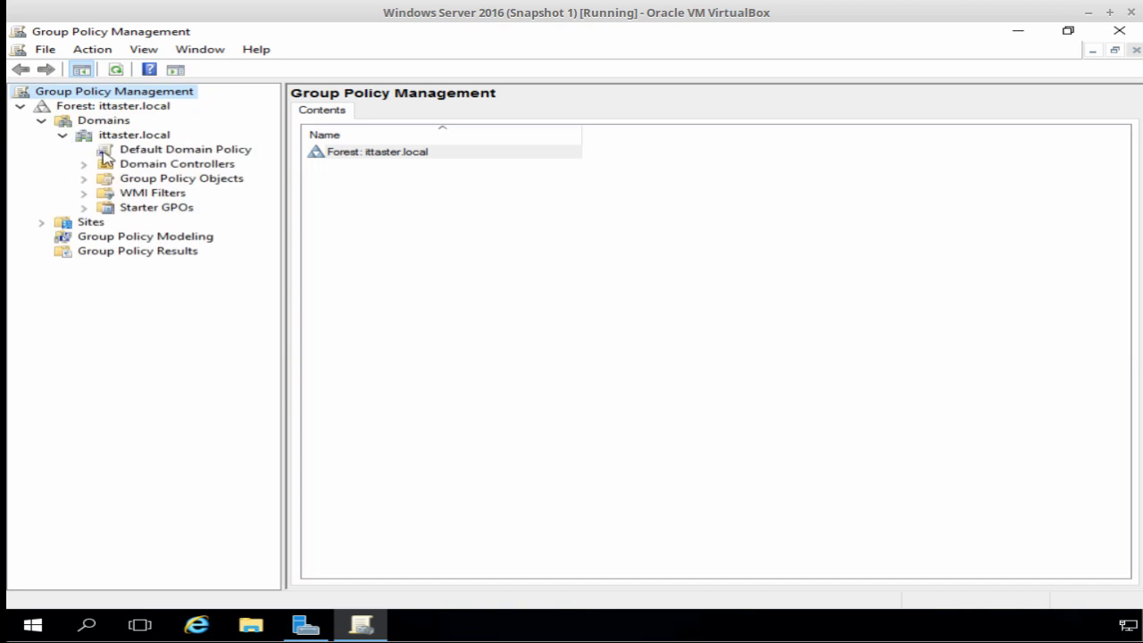
mouse_move(134, 162)
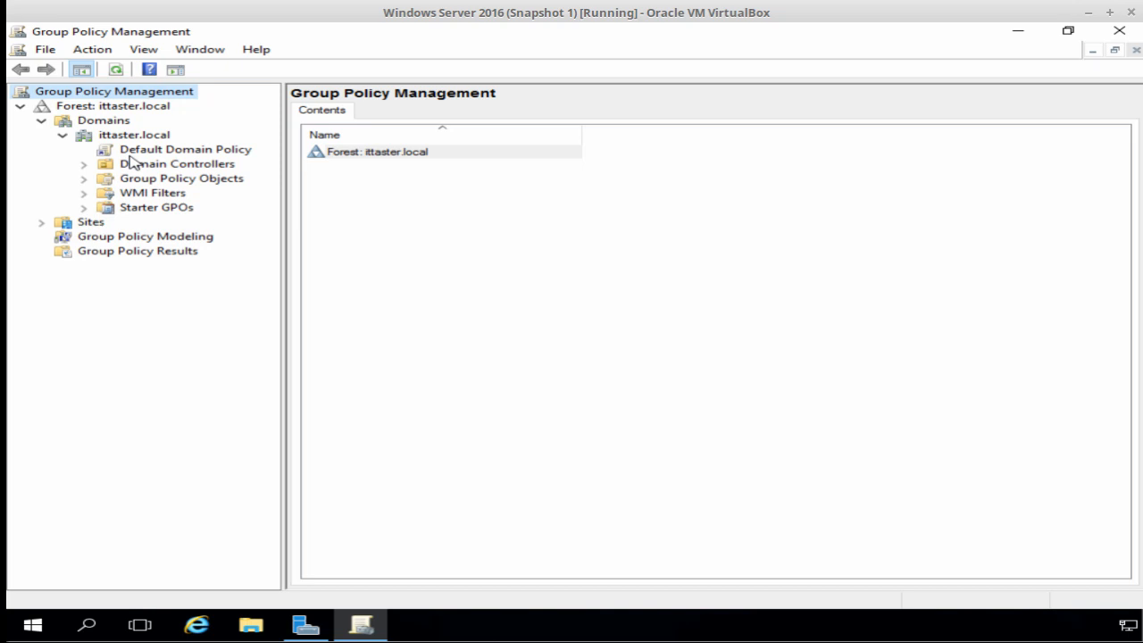
mouse_move(134, 154)
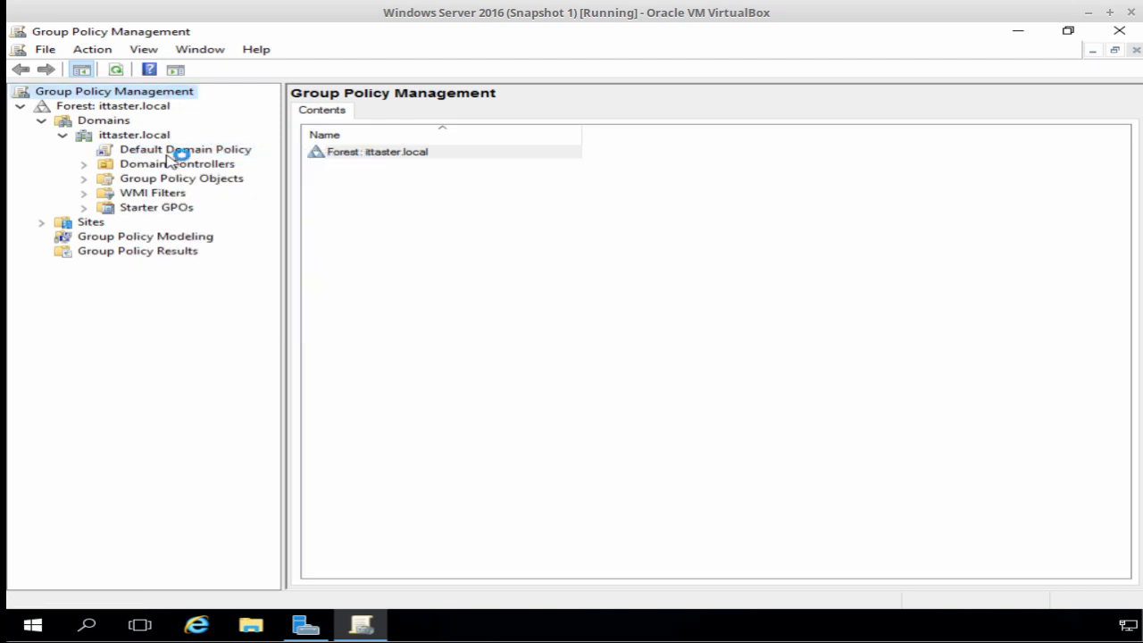
Open Default Domain Policy for editing and expand Computer Configuration > Policies > Windows Settings.
double_click(186, 150)
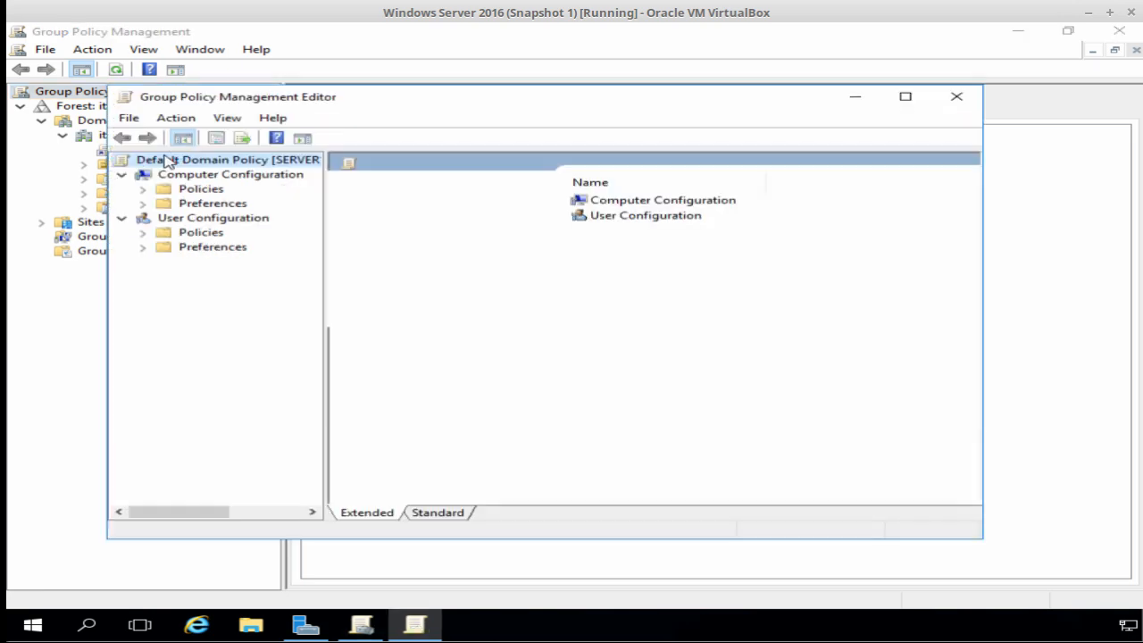
left_click(229, 159)
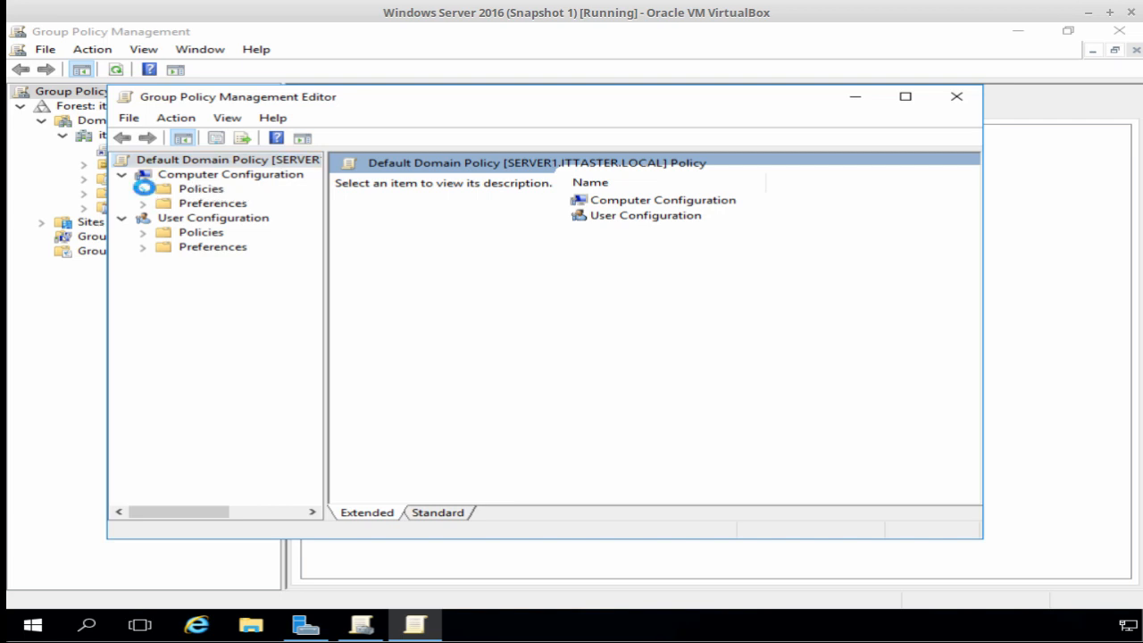
left_click(143, 189)
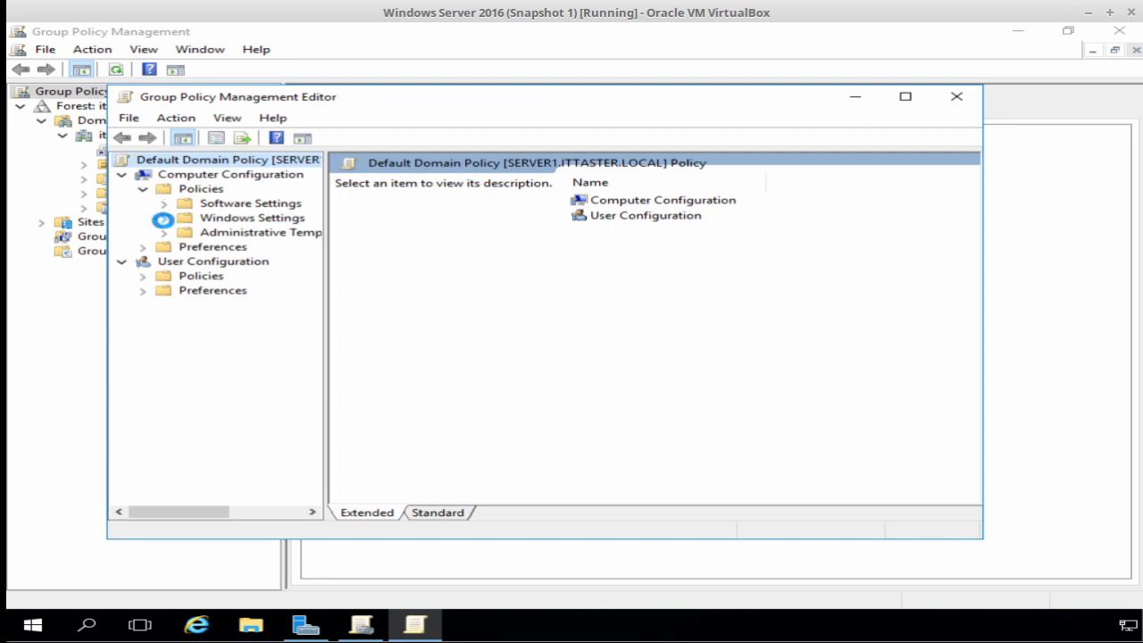
left_click(143, 218)
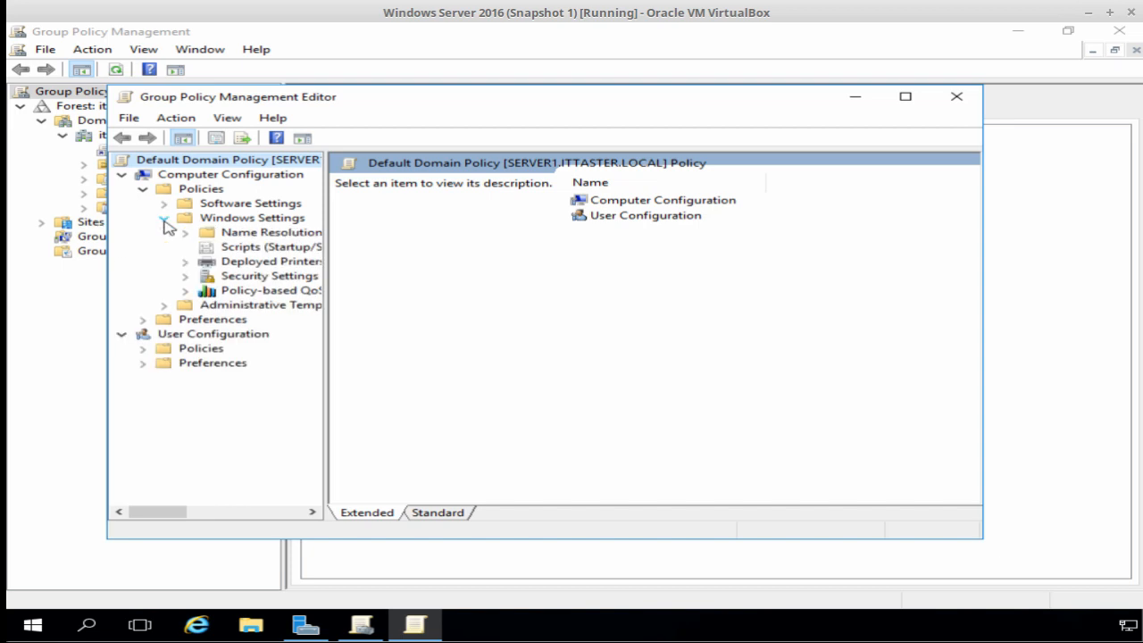
mouse_move(192, 284)
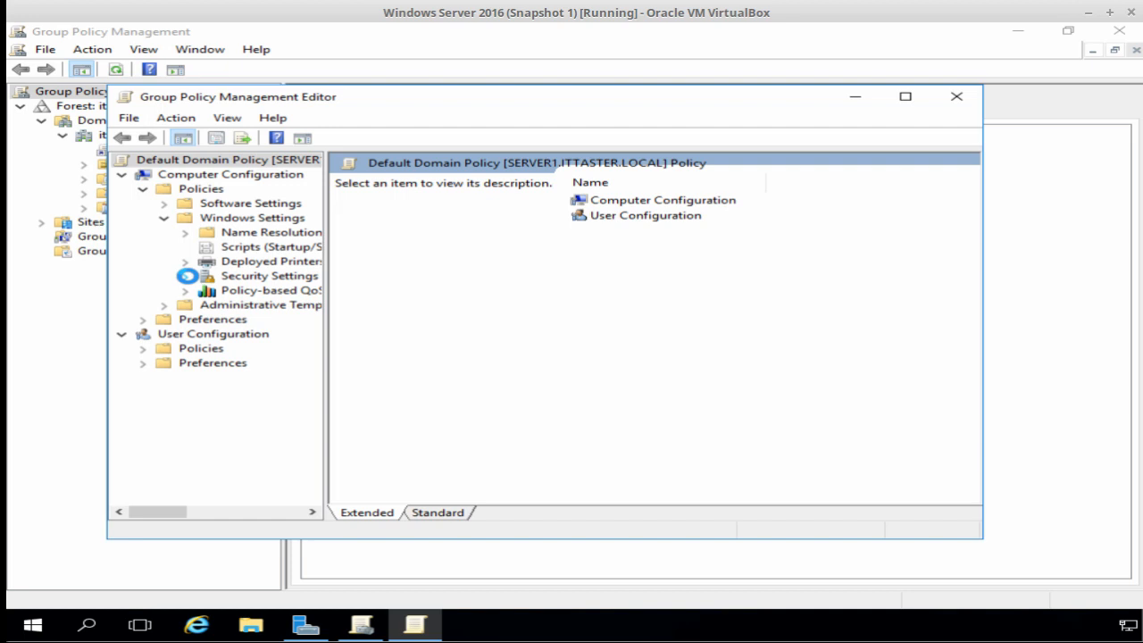
Expand Security Settings > Account Policies and show the Password Policy settings.
left_click(188, 275)
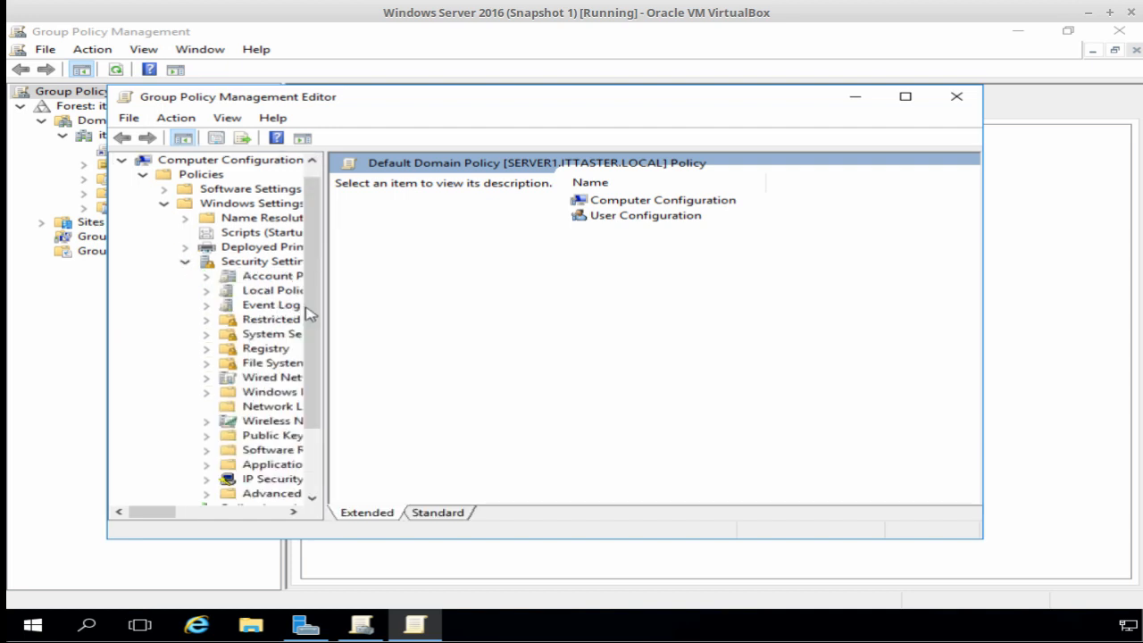
mouse_move(332, 315)
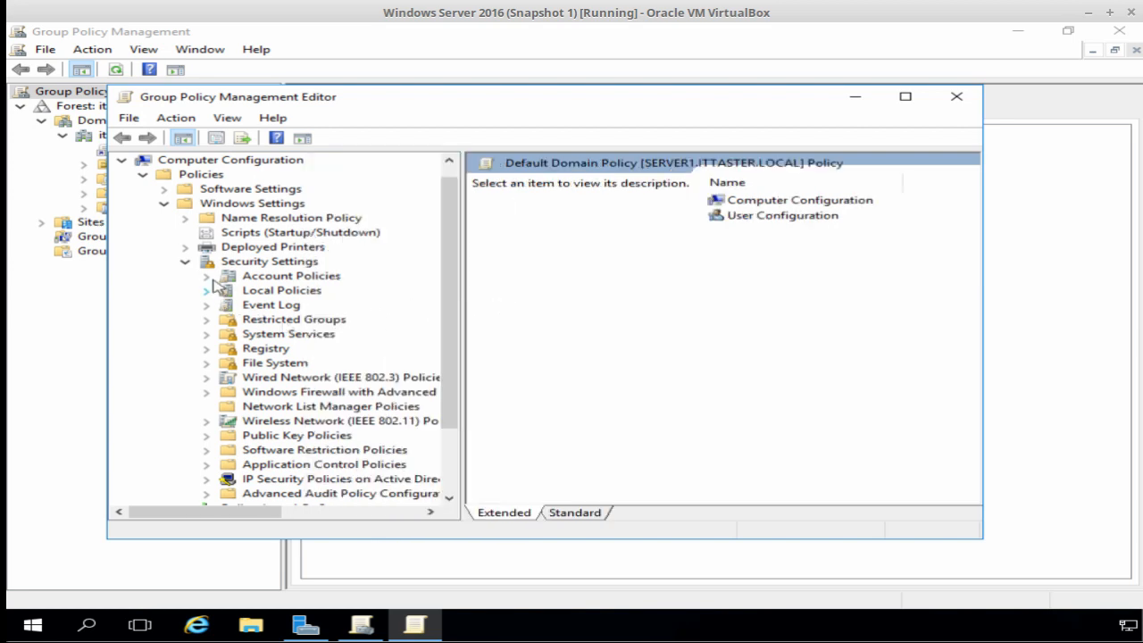
left_click(207, 275)
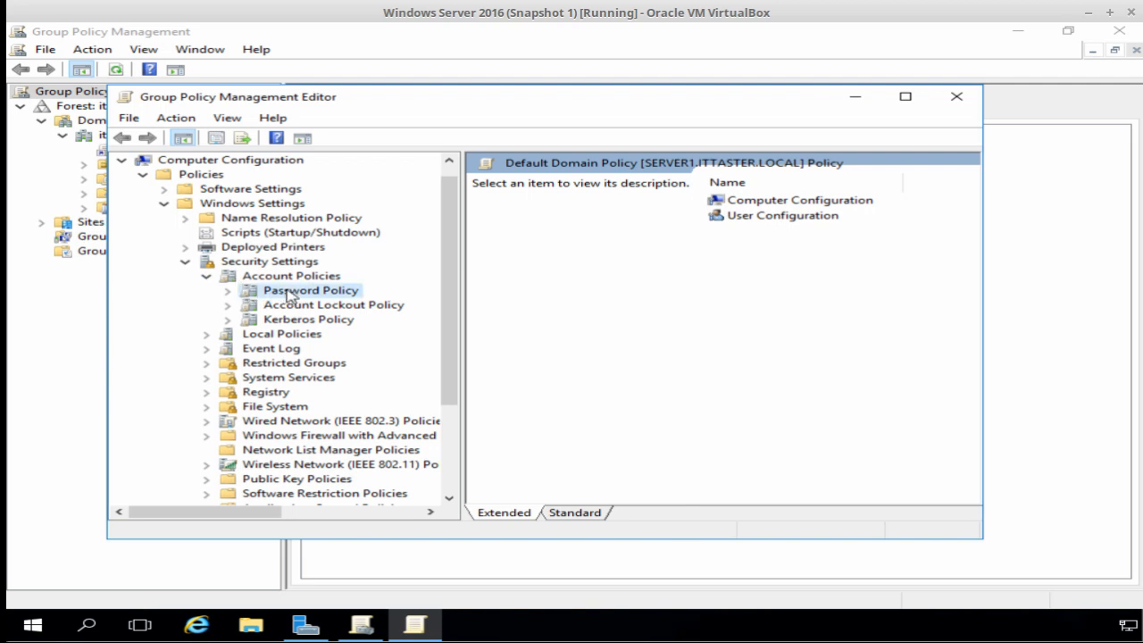
left_click(311, 289)
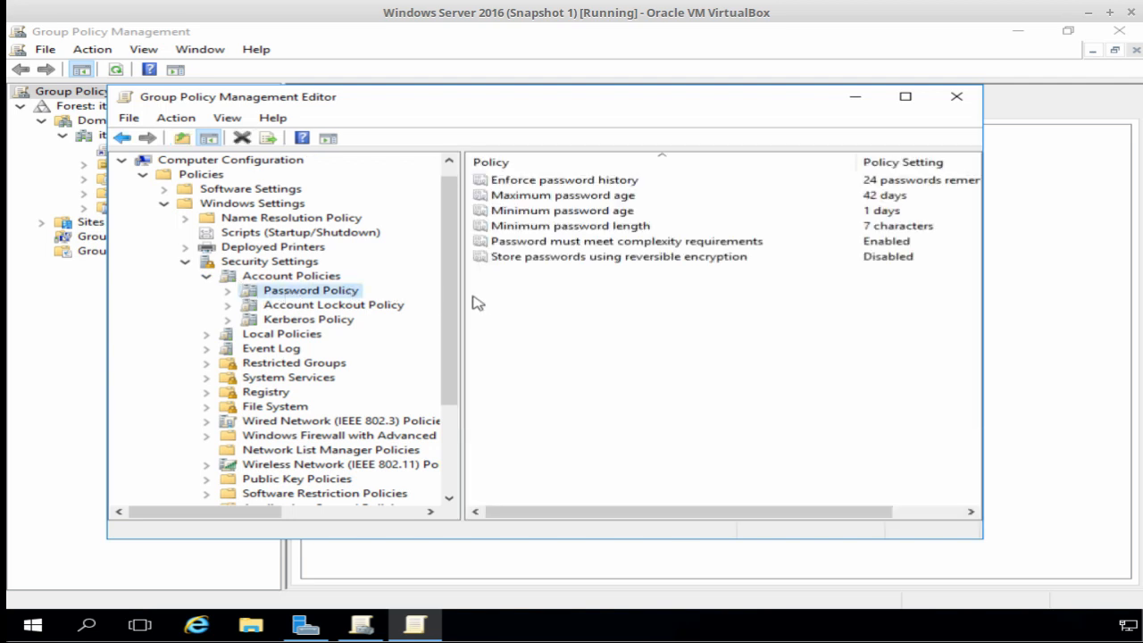
mouse_move(504, 293)
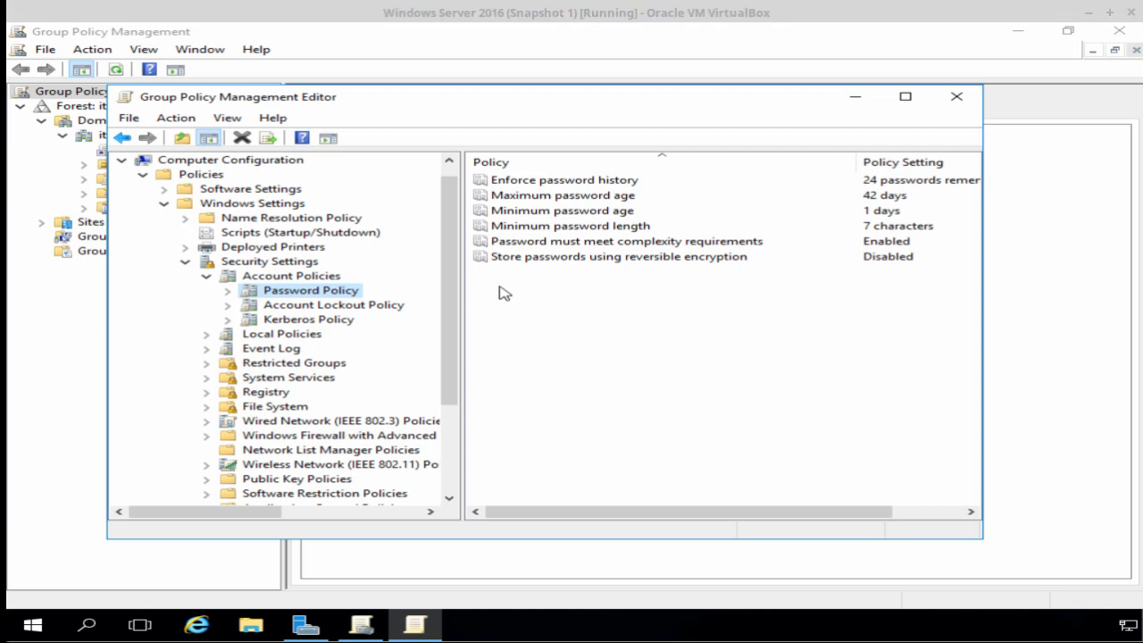
mouse_move(545, 266)
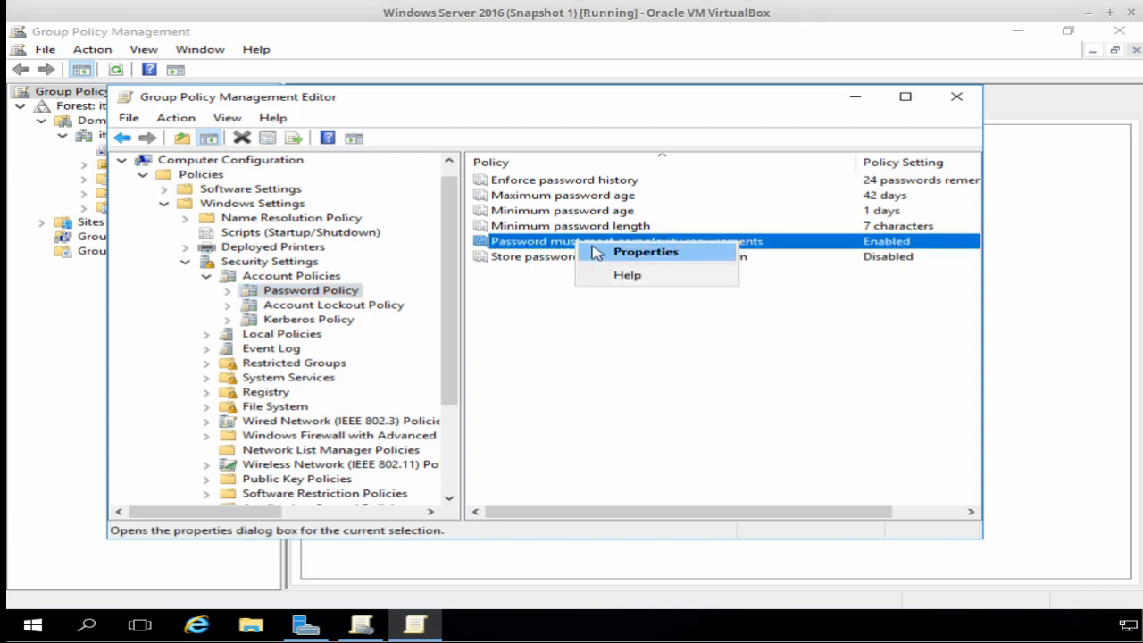
Open the properties of 'Password must meet complexity requirements'.
left_click(644, 251)
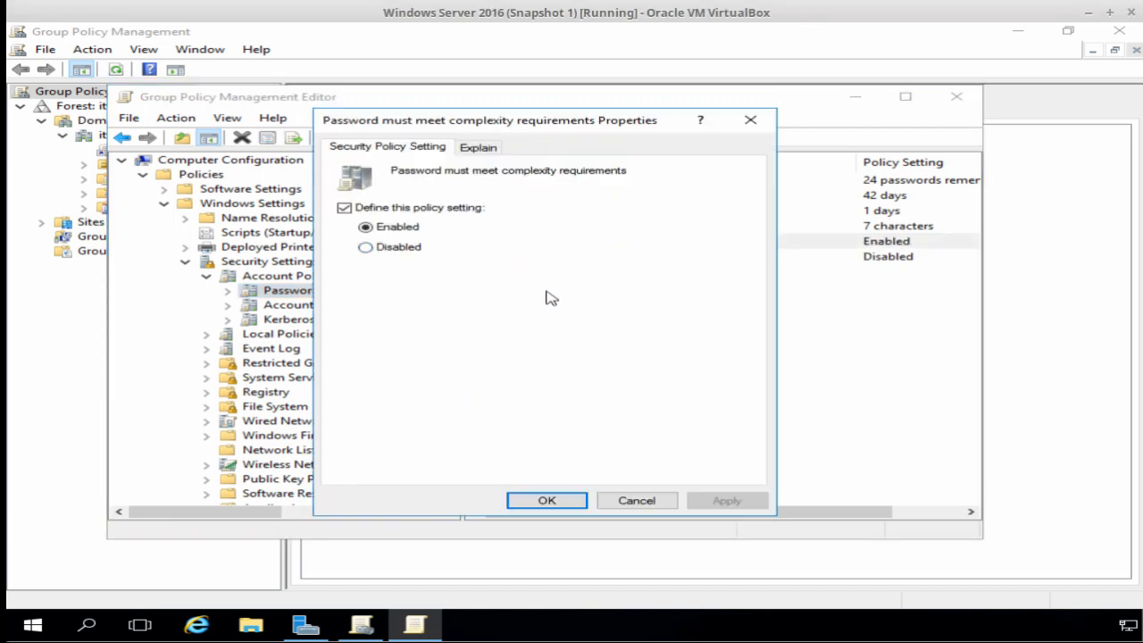
mouse_move(437, 243)
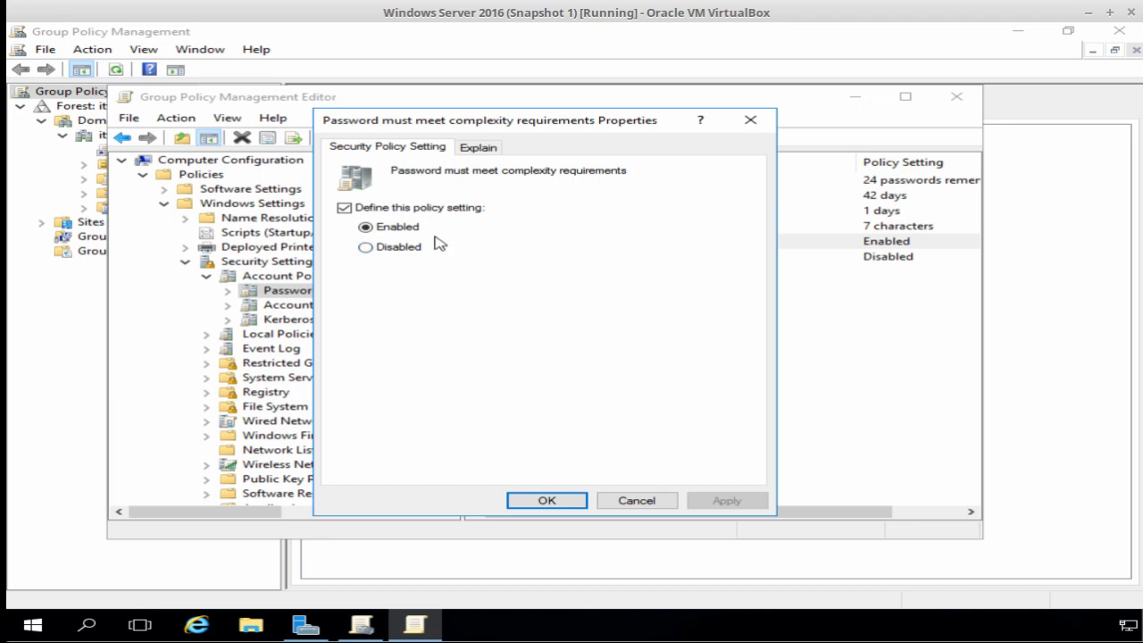
mouse_move(473, 182)
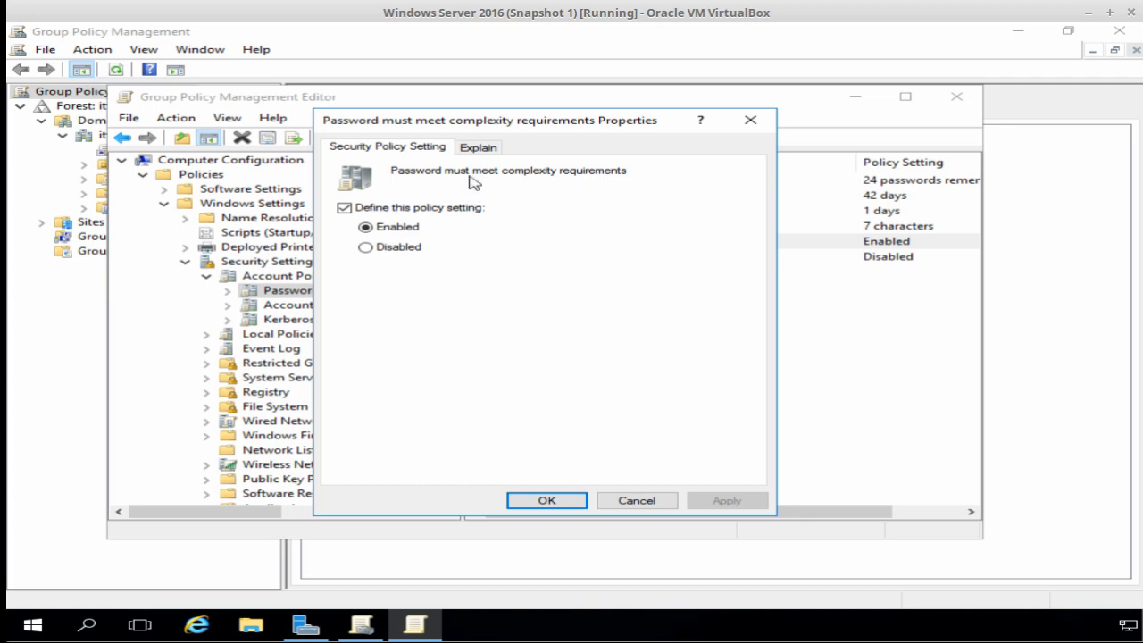
Review the Explain text for the complexity requirement and close the dialog, leaving it enabled.
left_click(478, 146)
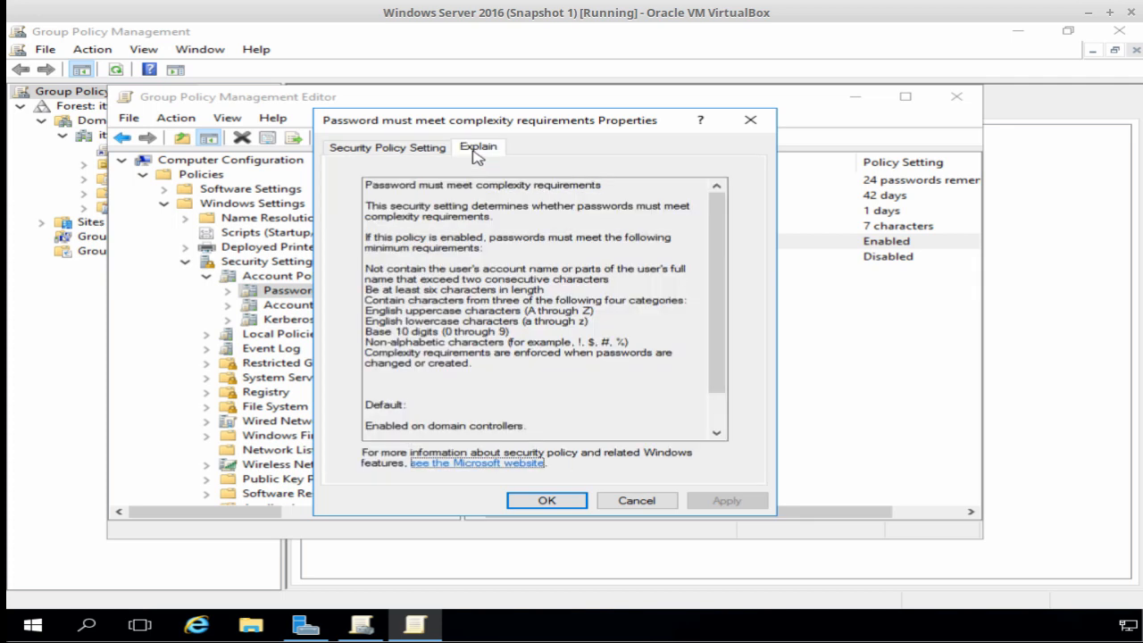
mouse_move(552, 228)
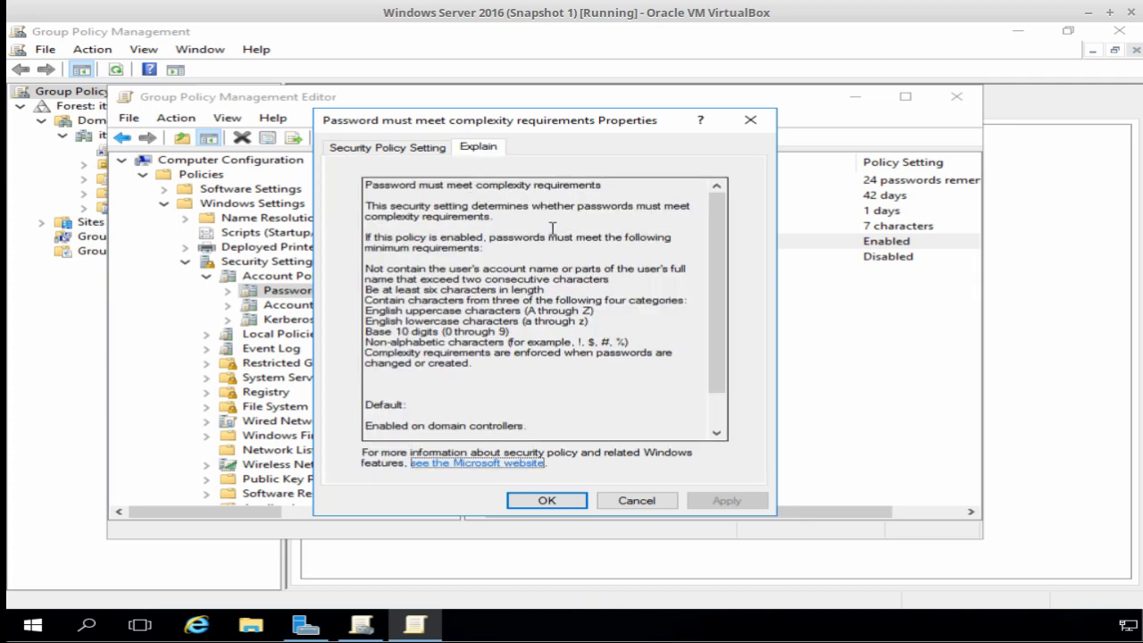
mouse_move(600, 266)
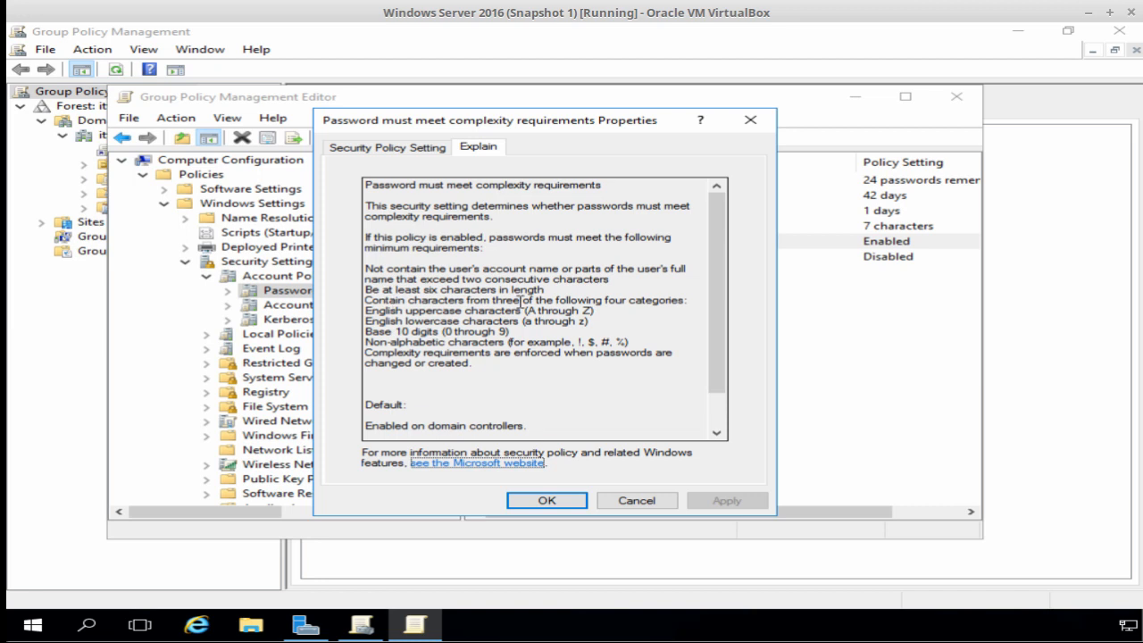
mouse_move(473, 311)
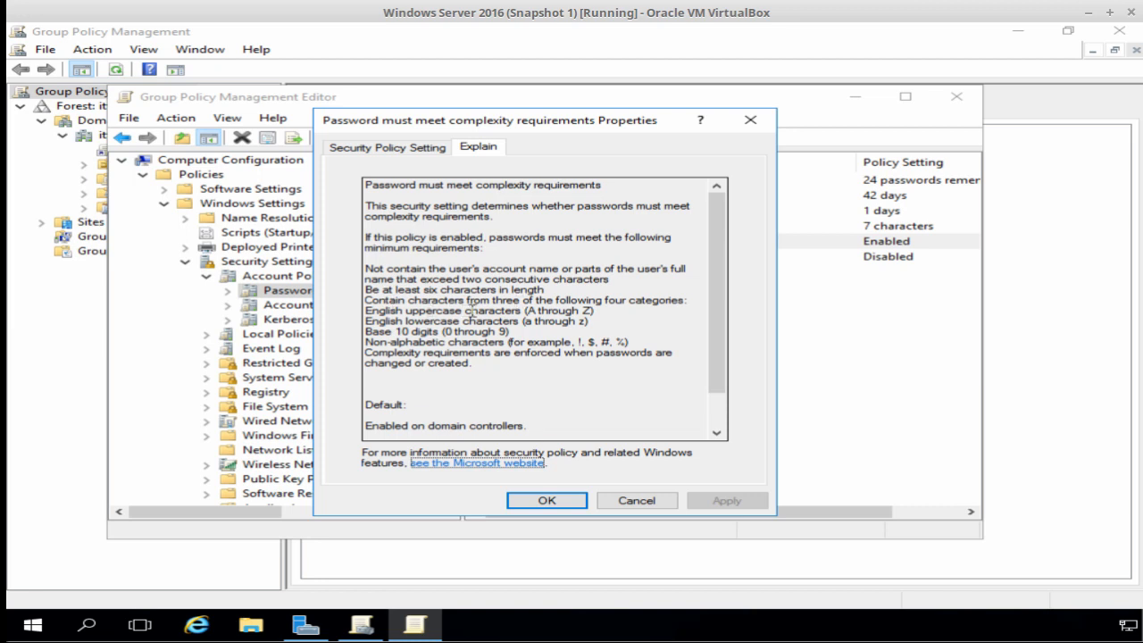
mouse_move(604, 300)
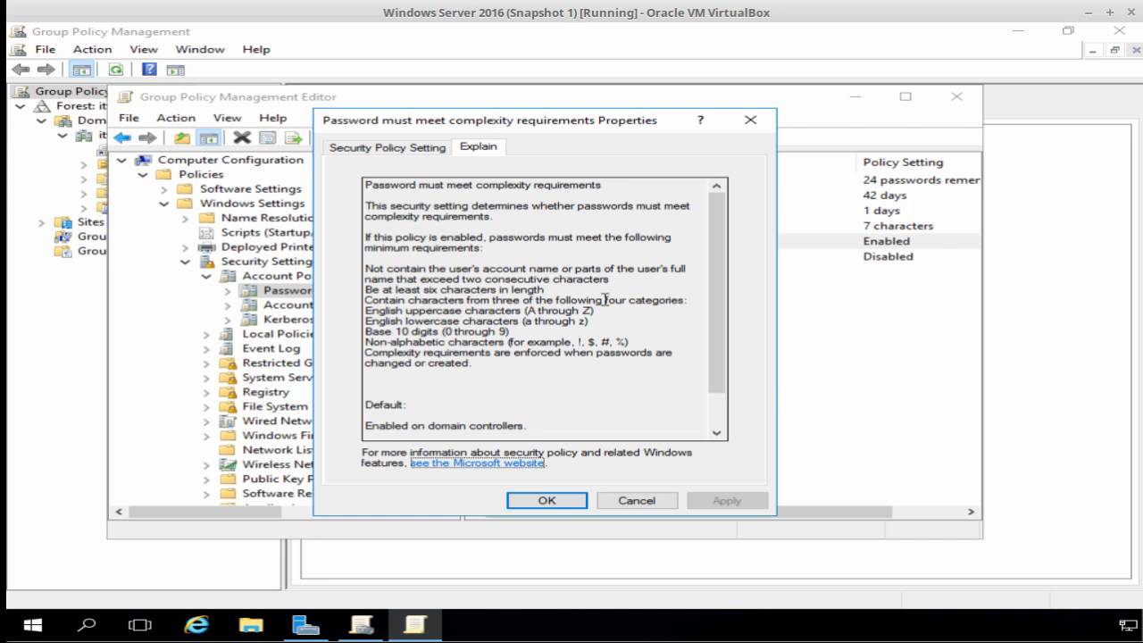
mouse_move(604, 317)
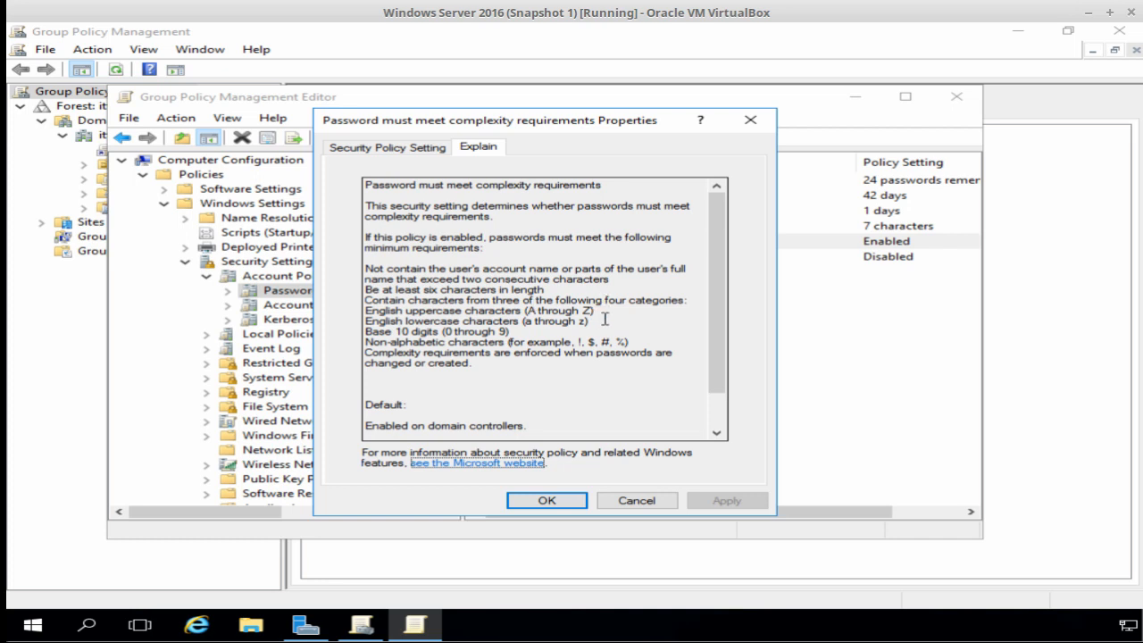
mouse_move(550, 334)
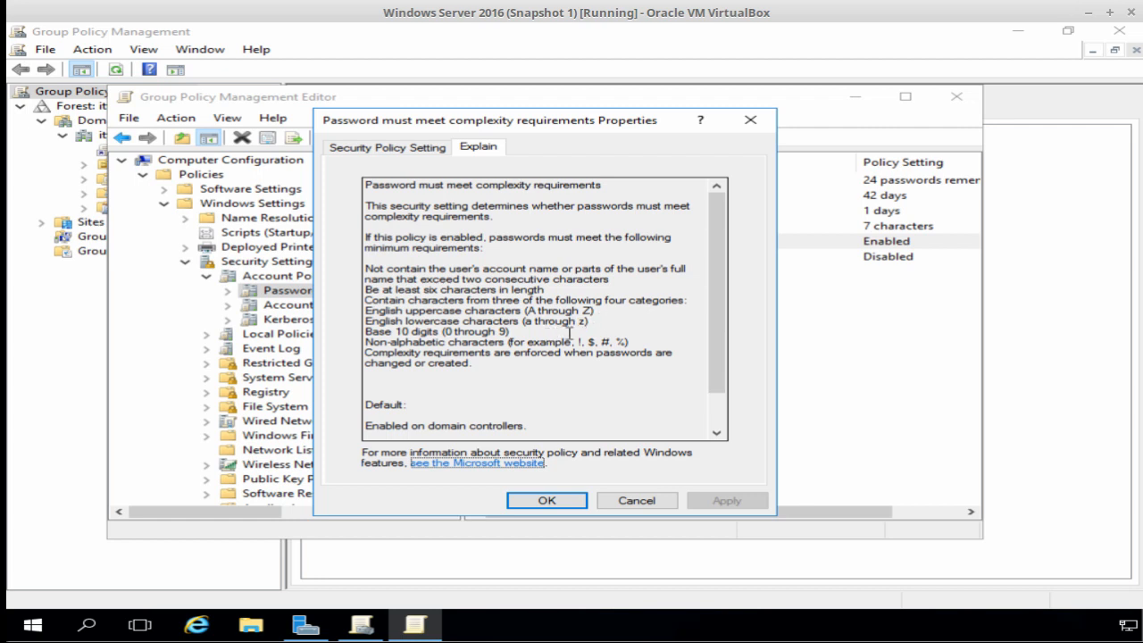
mouse_move(647, 336)
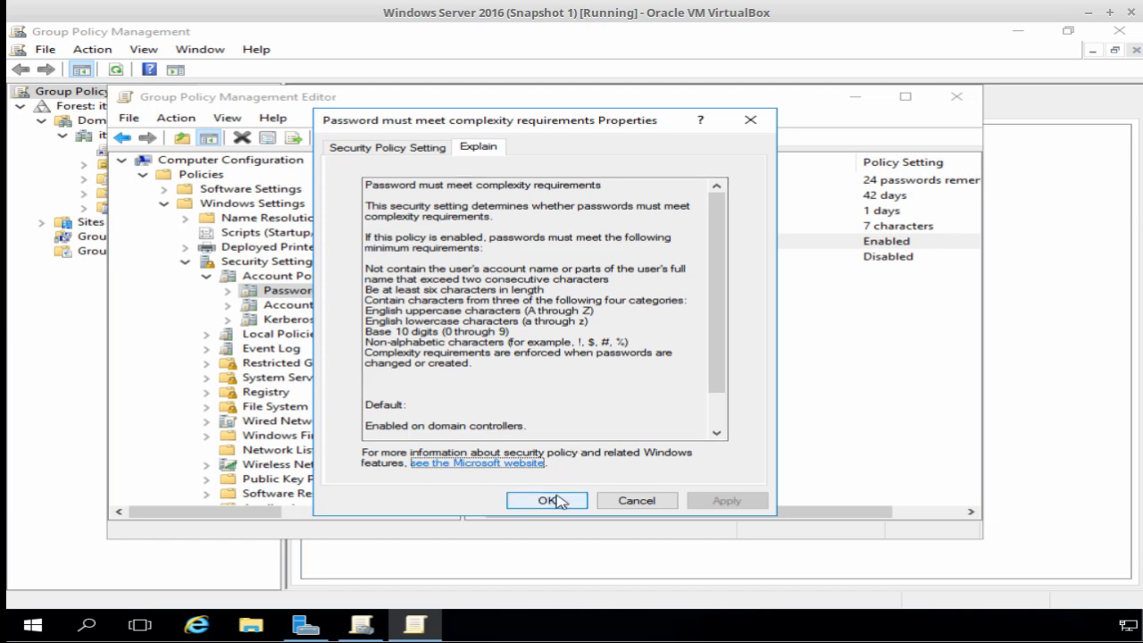
left_click(547, 500)
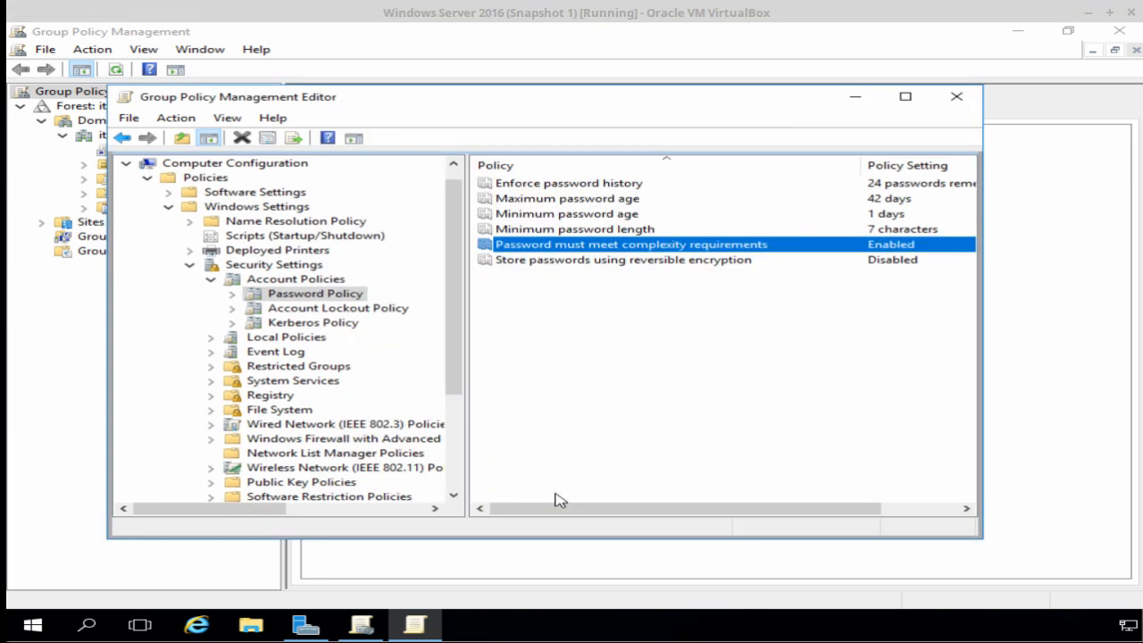
mouse_move(589, 302)
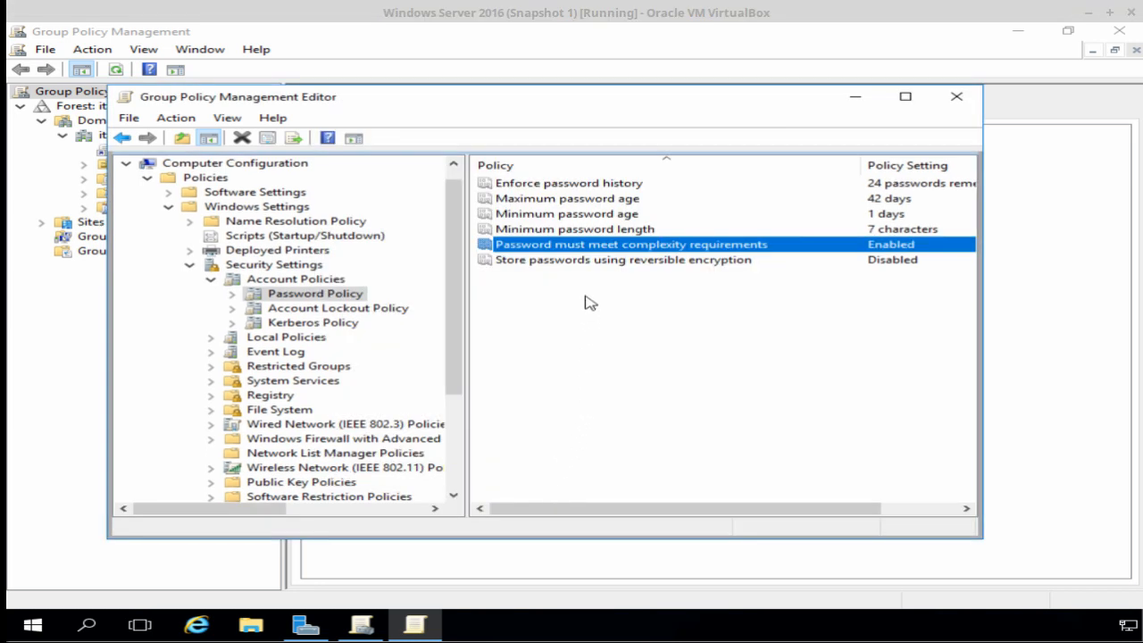
mouse_move(581, 236)
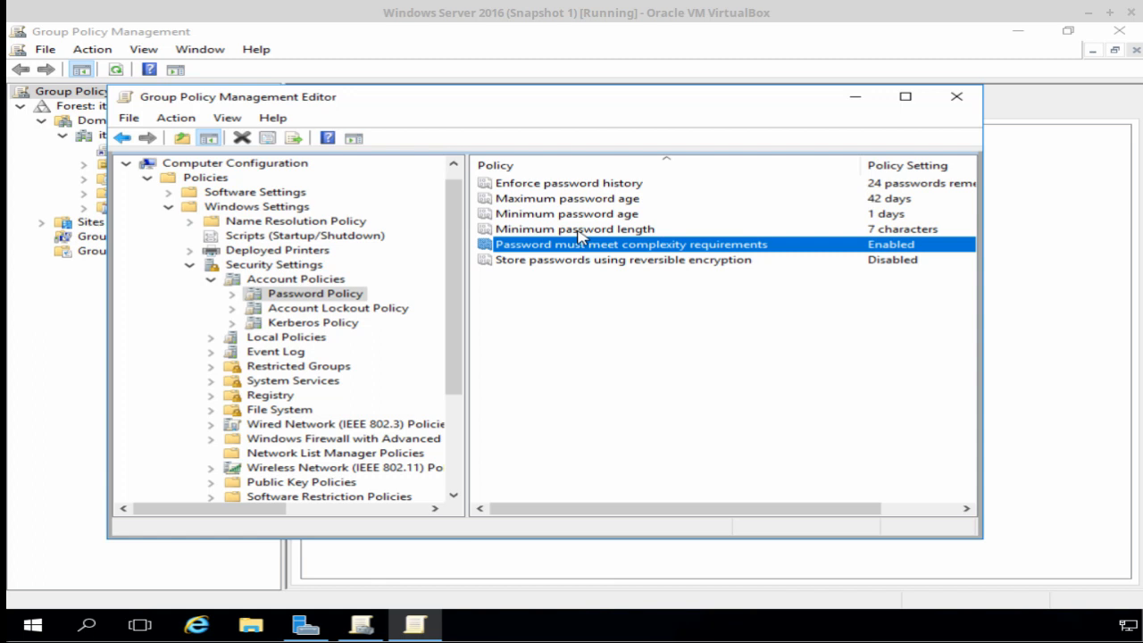
Set Minimum password length to 14 characters after reviewing its explanation.
double_click(568, 228)
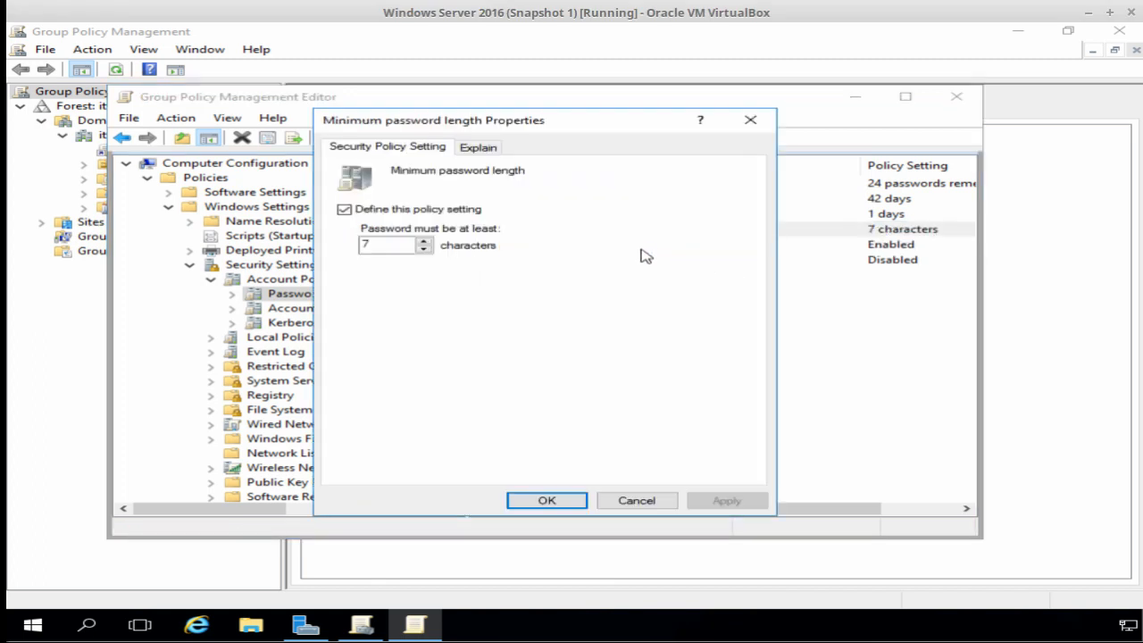
mouse_move(408, 288)
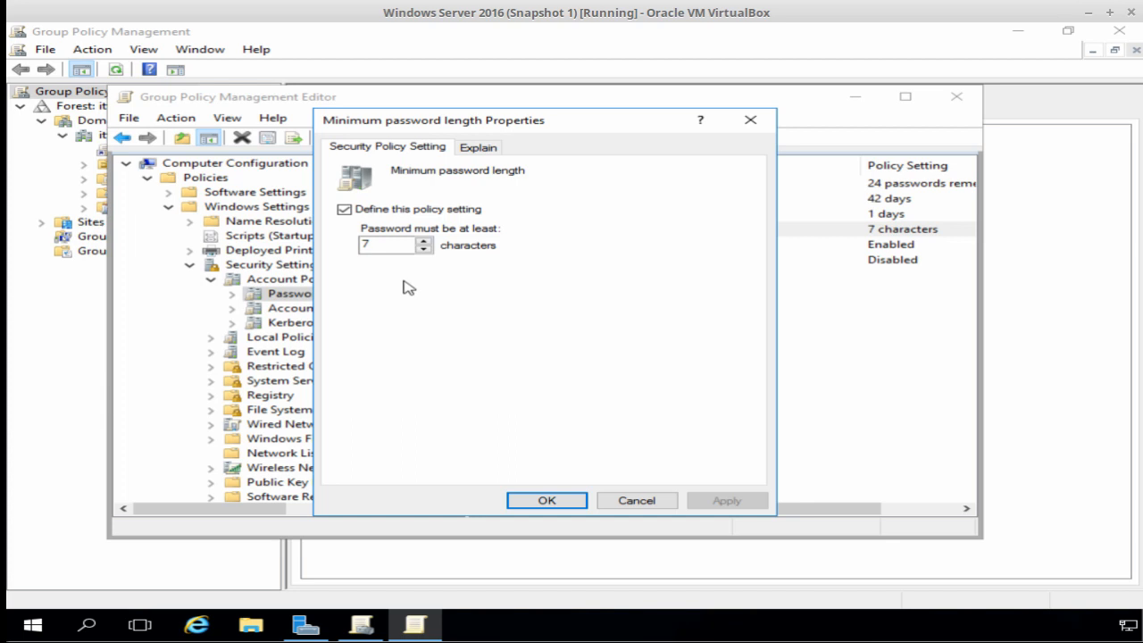
mouse_move(393, 285)
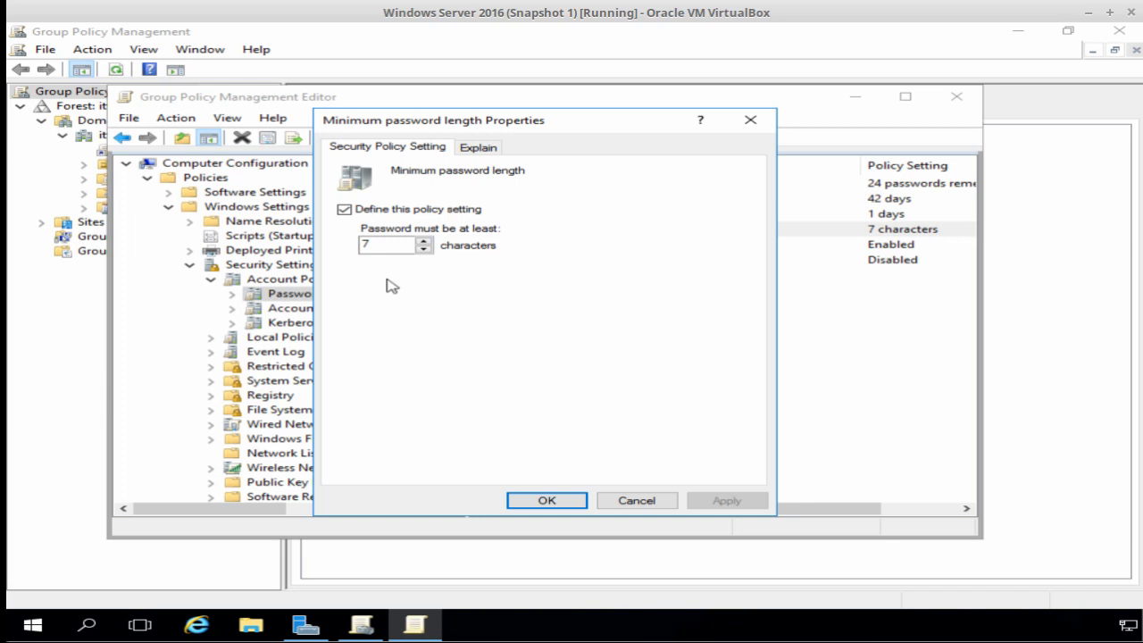
mouse_move(450, 241)
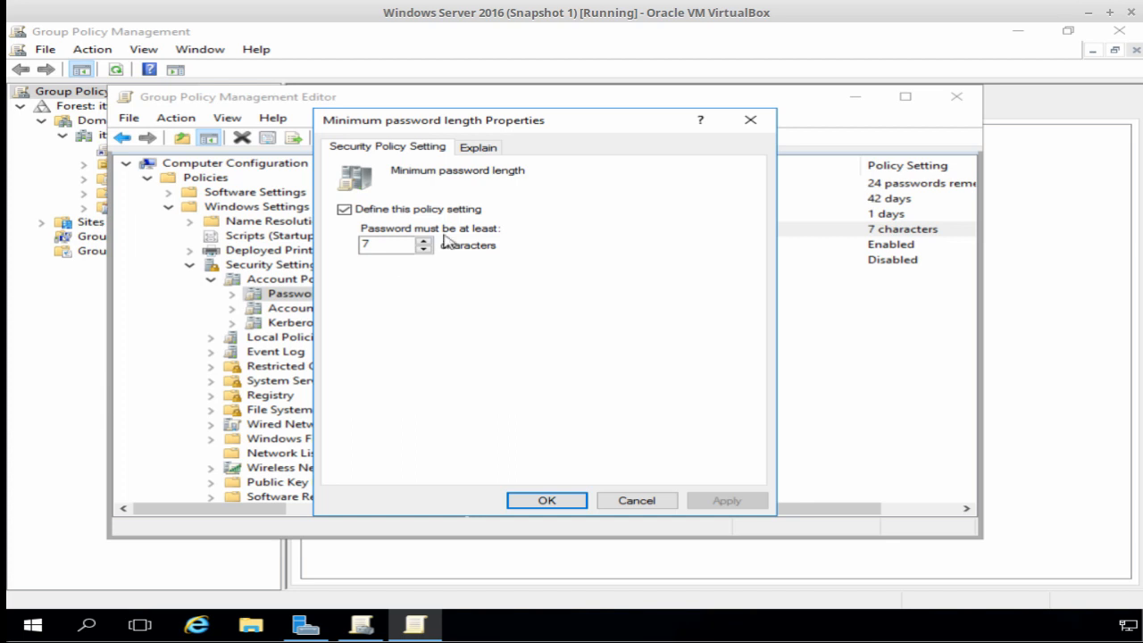
left_click(478, 146)
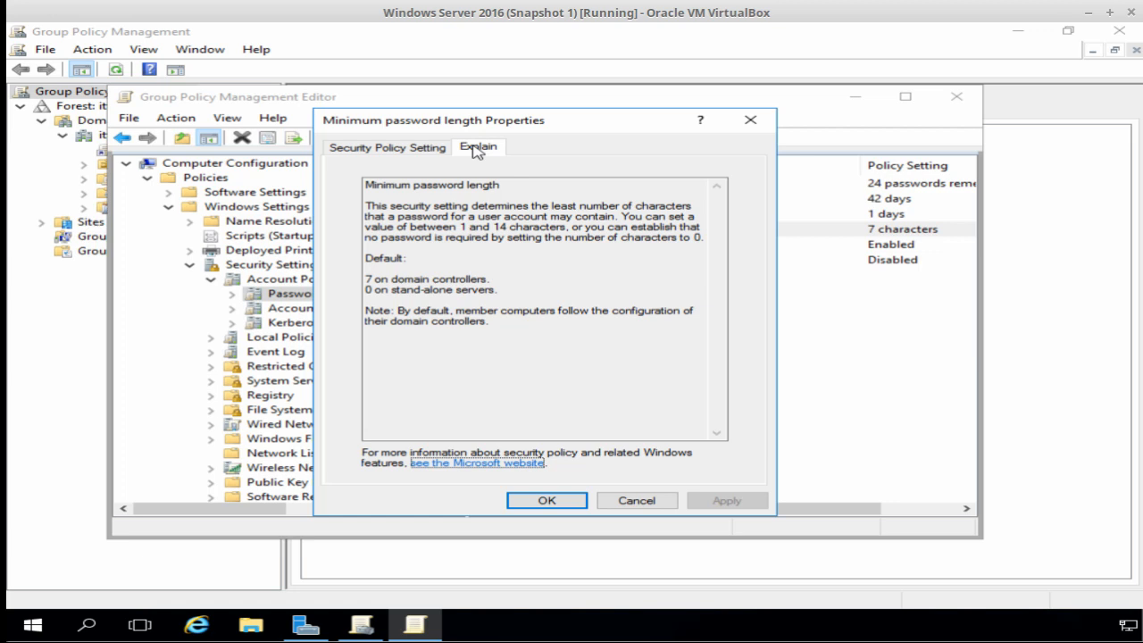
mouse_move(432, 154)
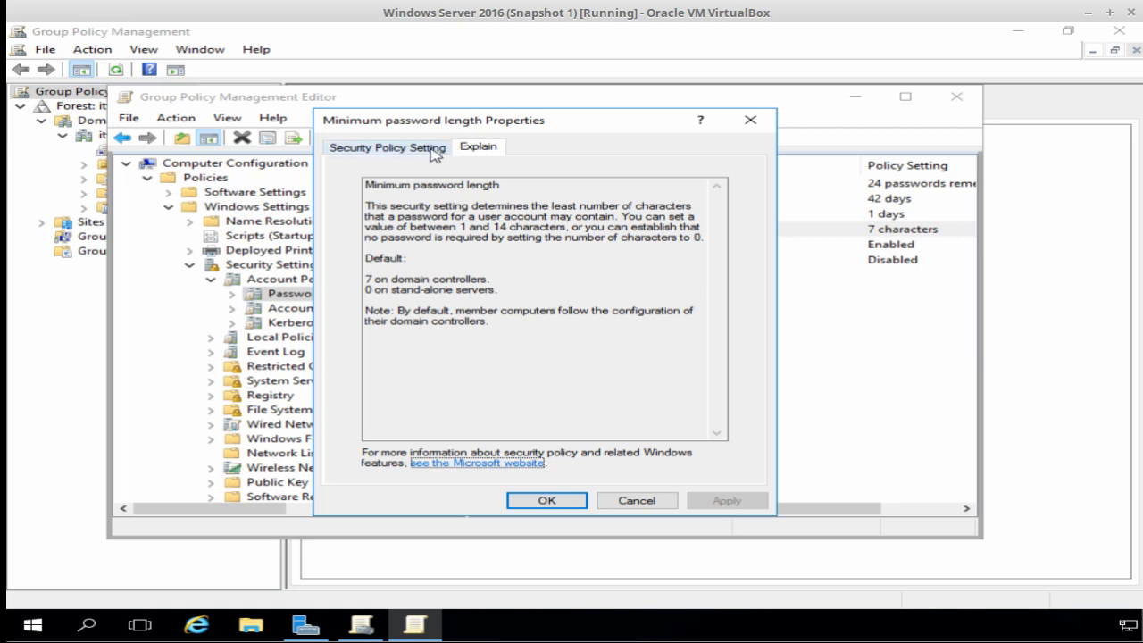
left_click(385, 147)
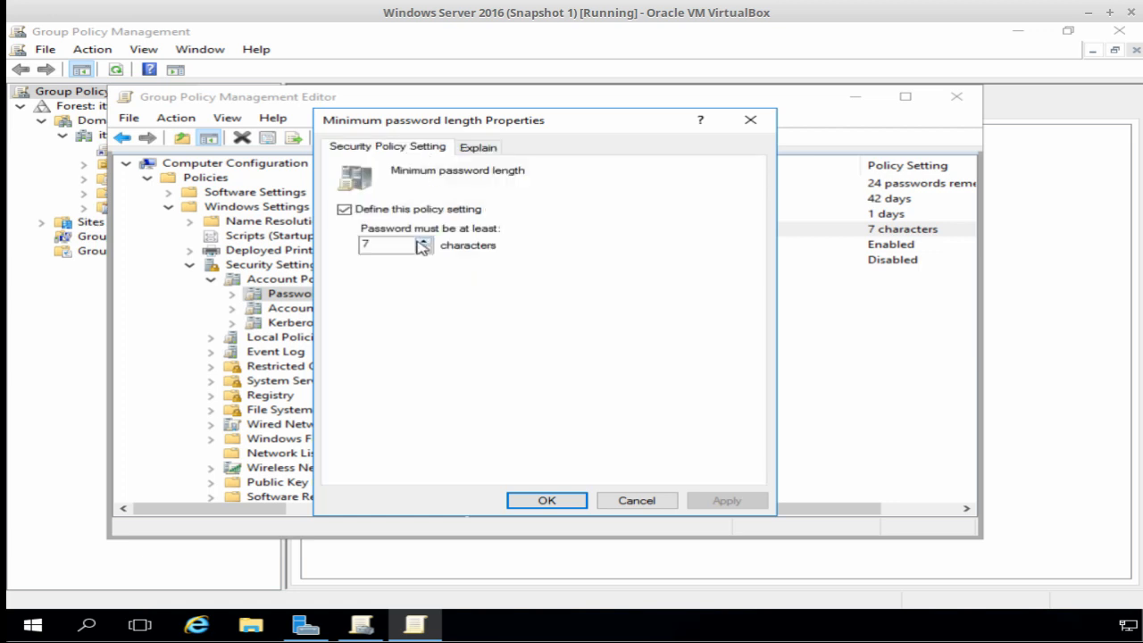
left_click(425, 239)
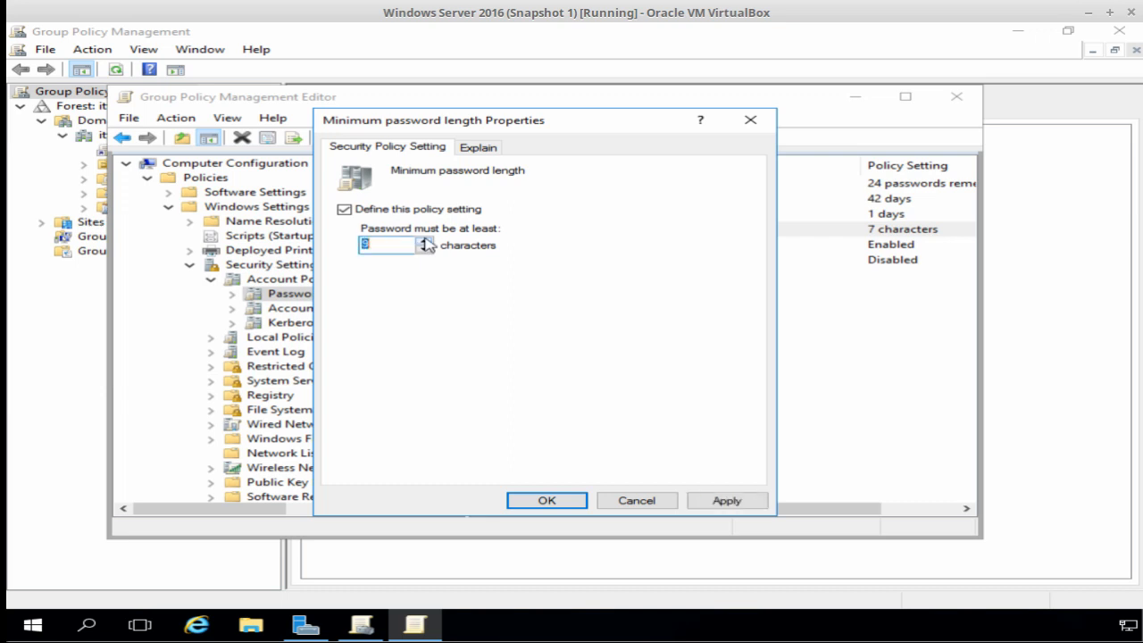
type("14")
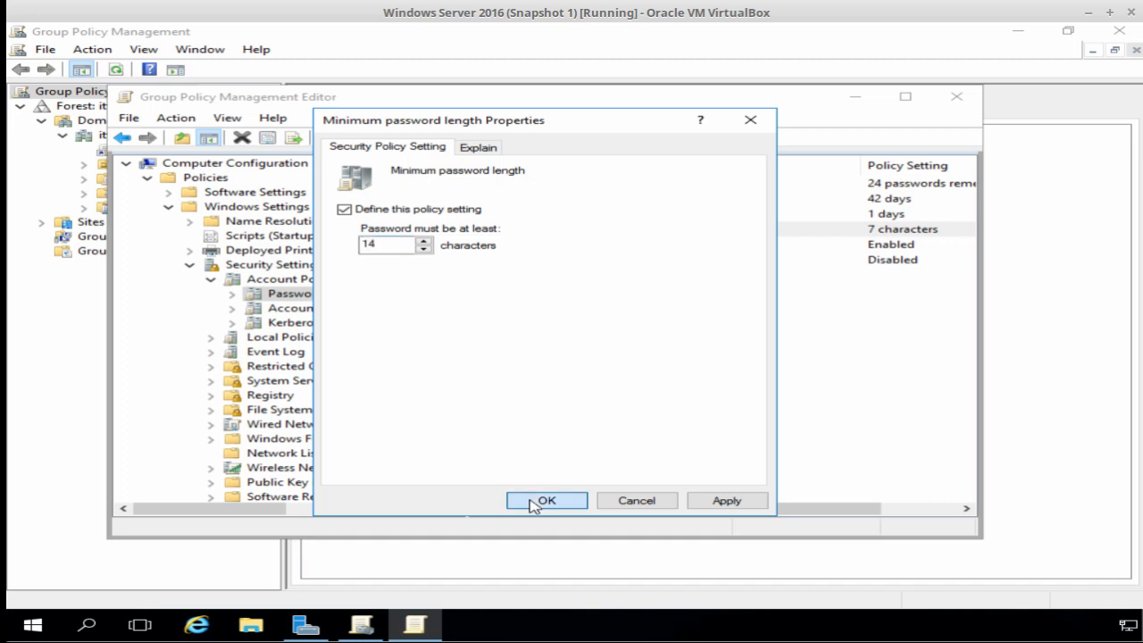
left_click(547, 500)
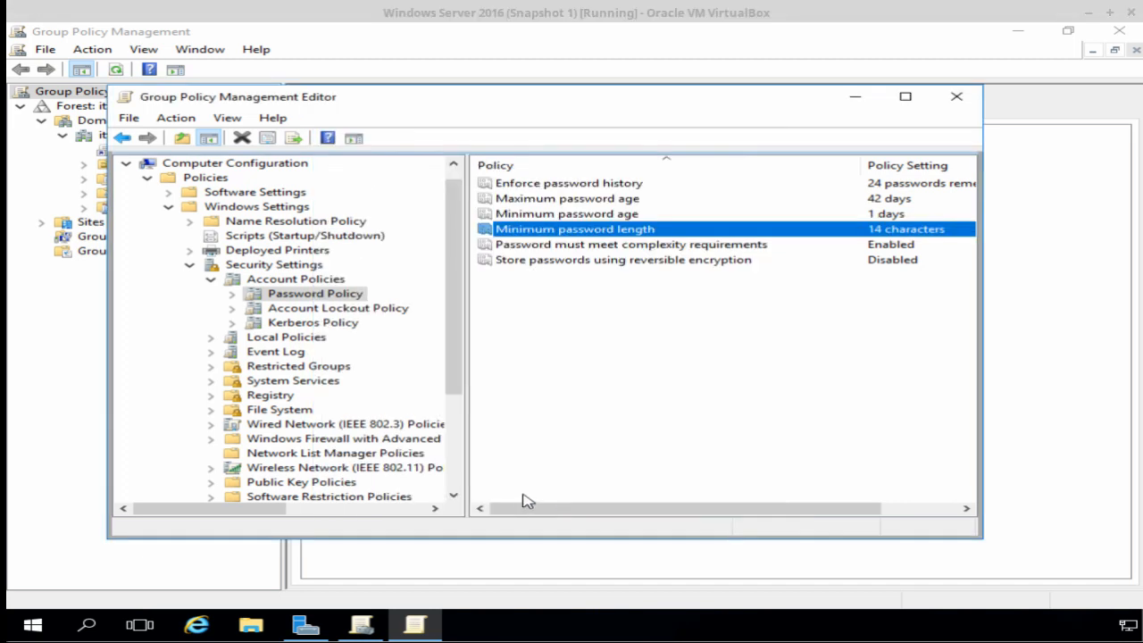
mouse_move(570, 204)
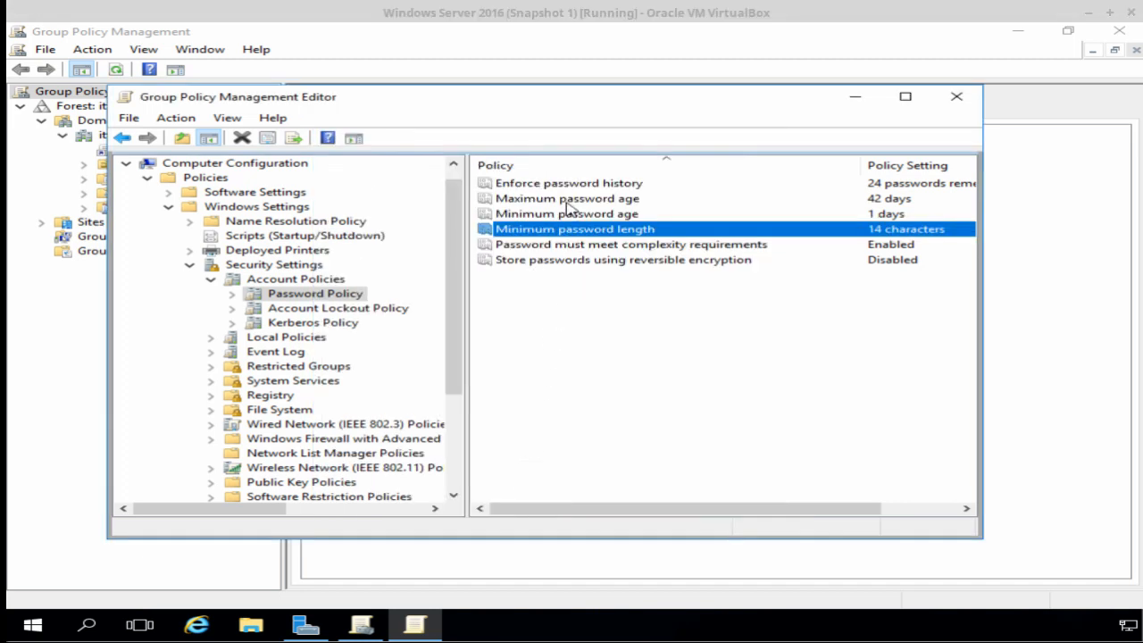
double_click(566, 198)
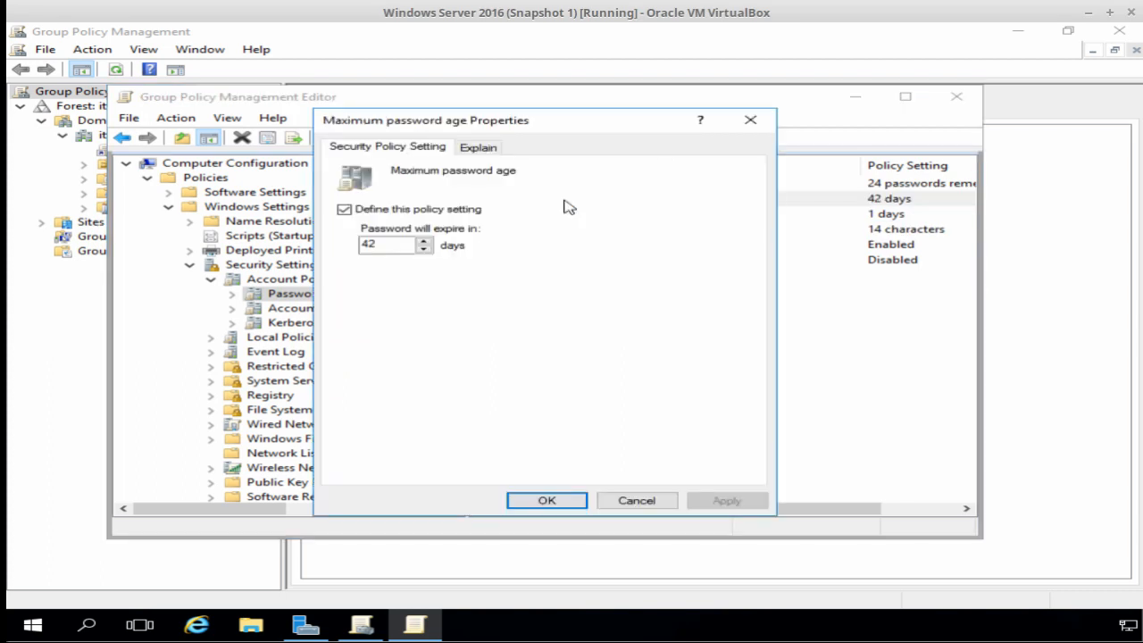
mouse_move(396, 270)
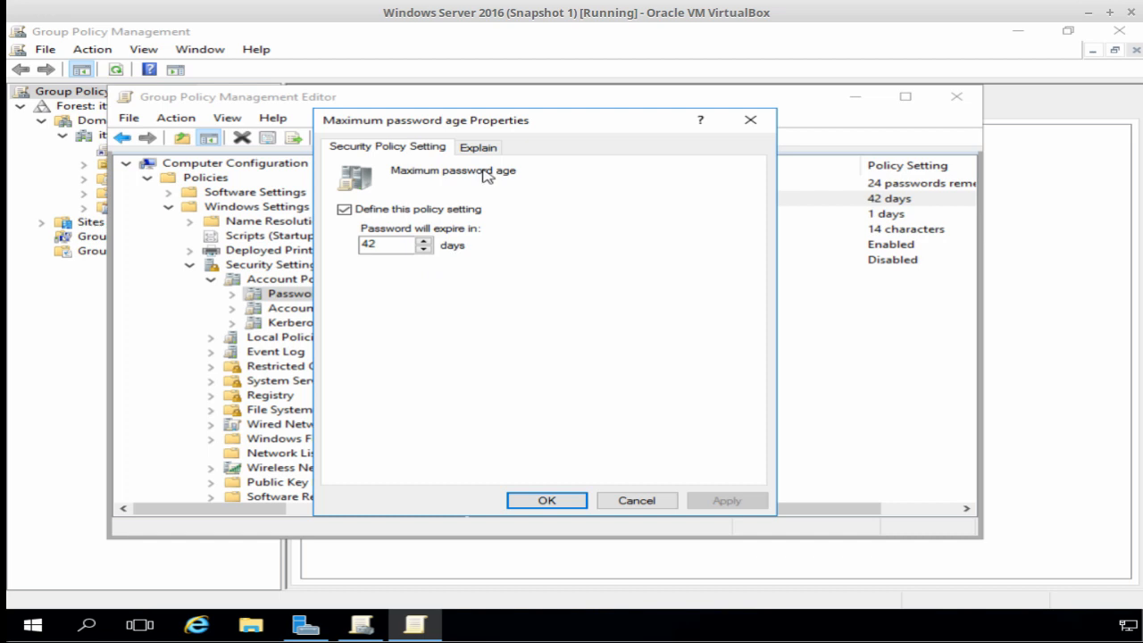
left_click(479, 147)
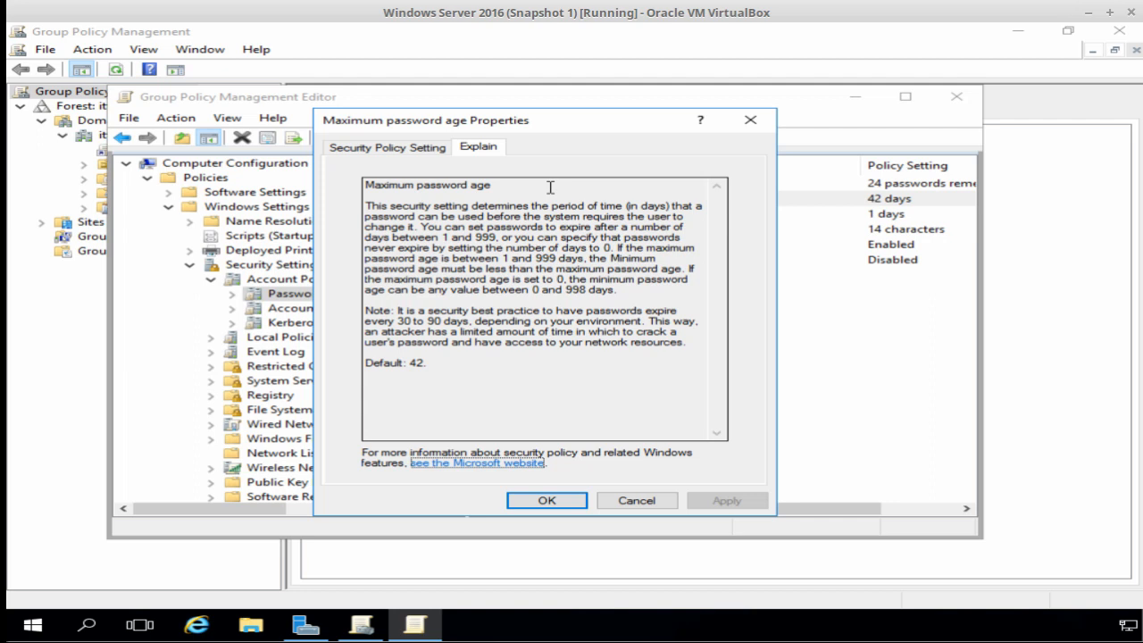
mouse_move(446, 289)
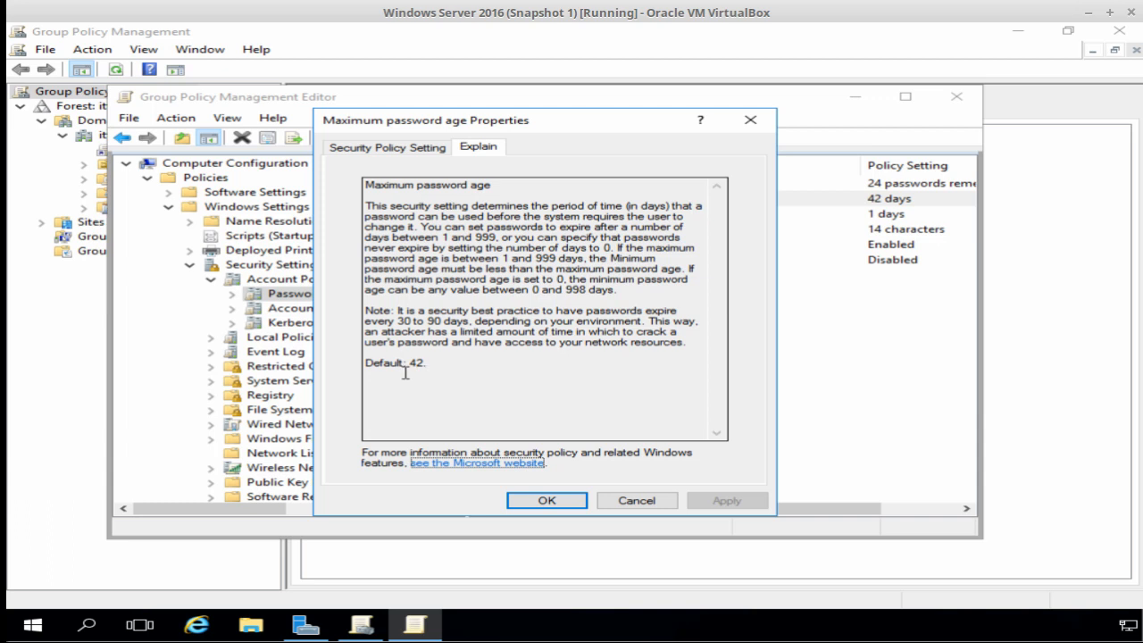
mouse_move(546, 500)
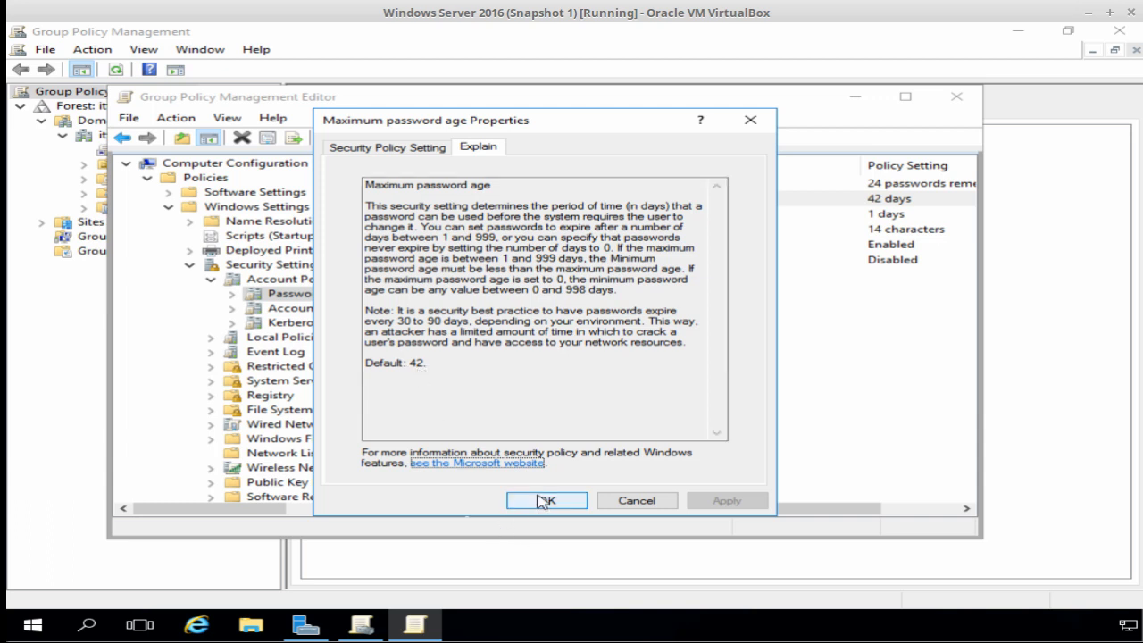
left_click(547, 500)
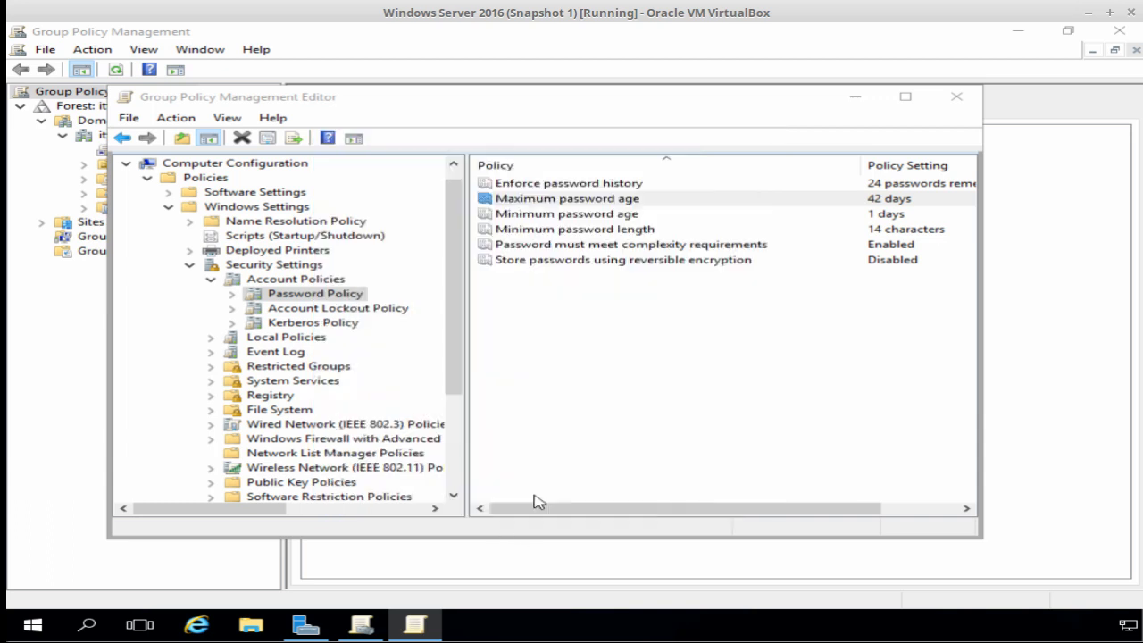
left_click(566, 198)
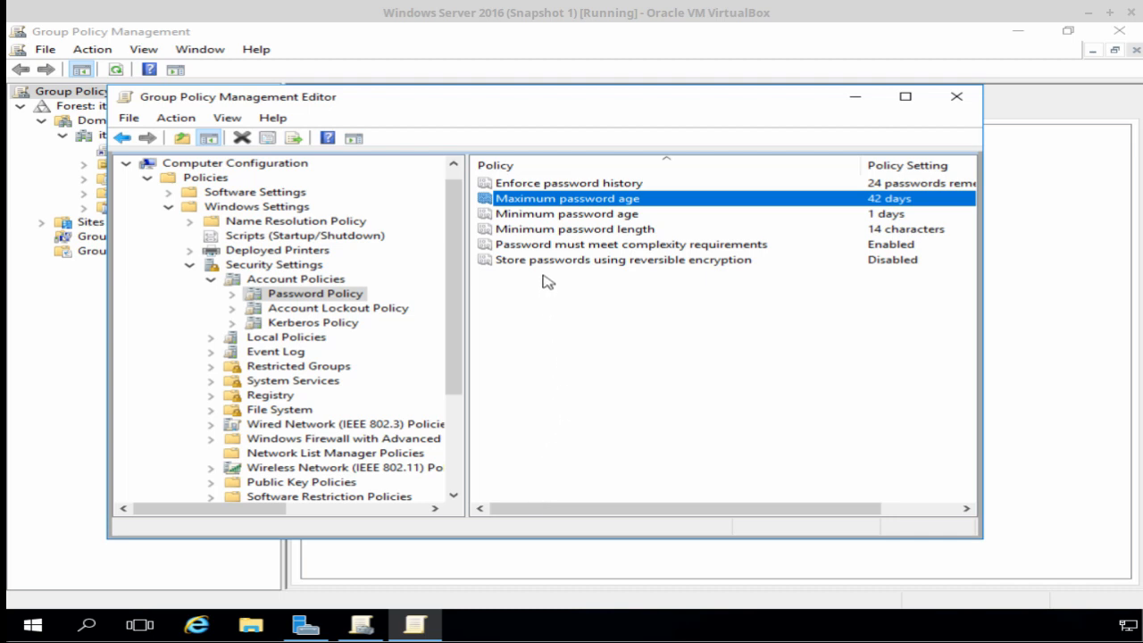
mouse_move(558, 193)
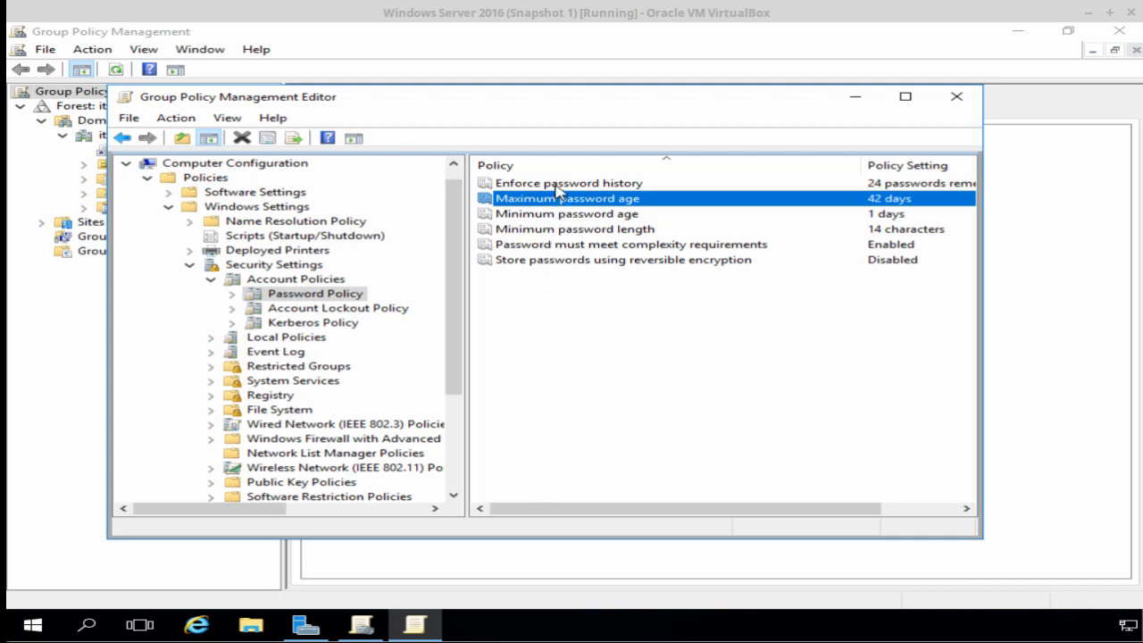
double_click(568, 182)
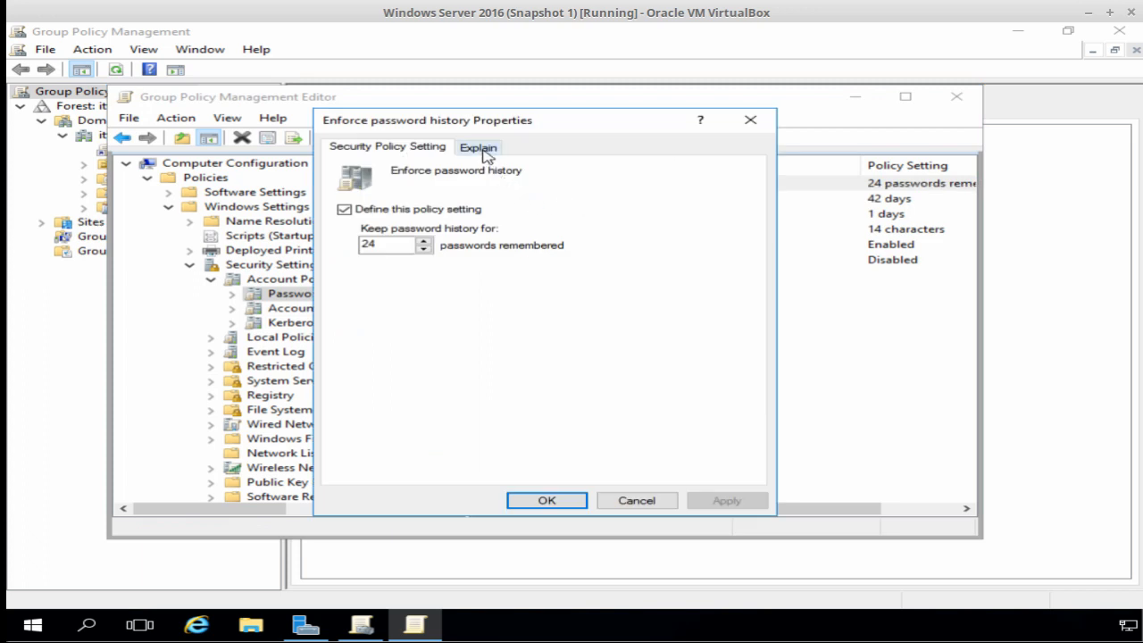
left_click(478, 146)
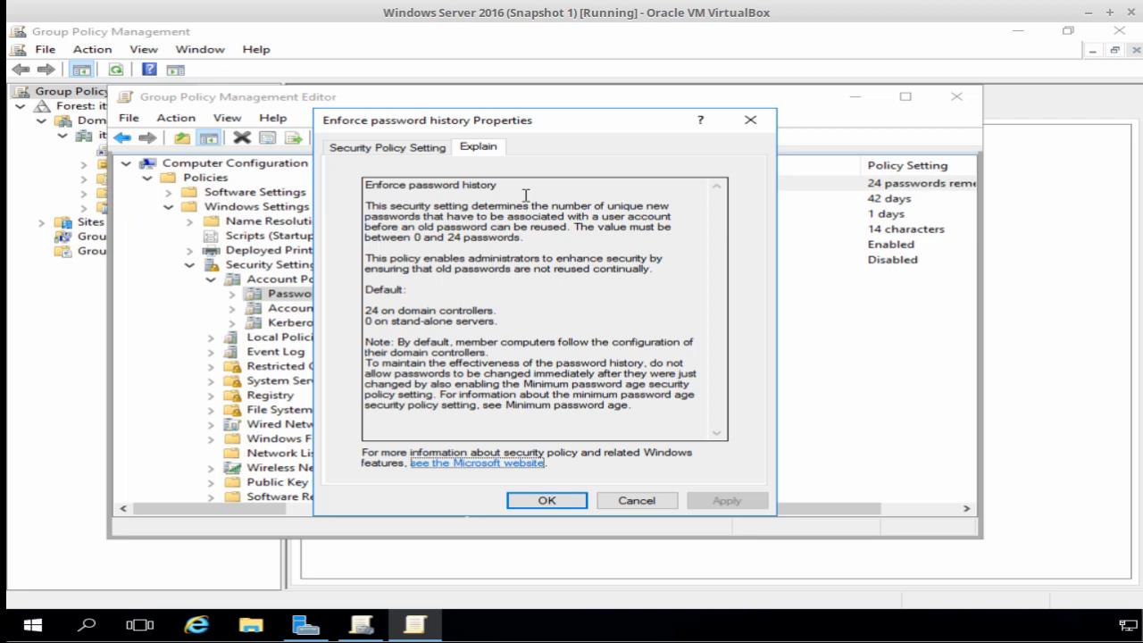
mouse_move(572, 421)
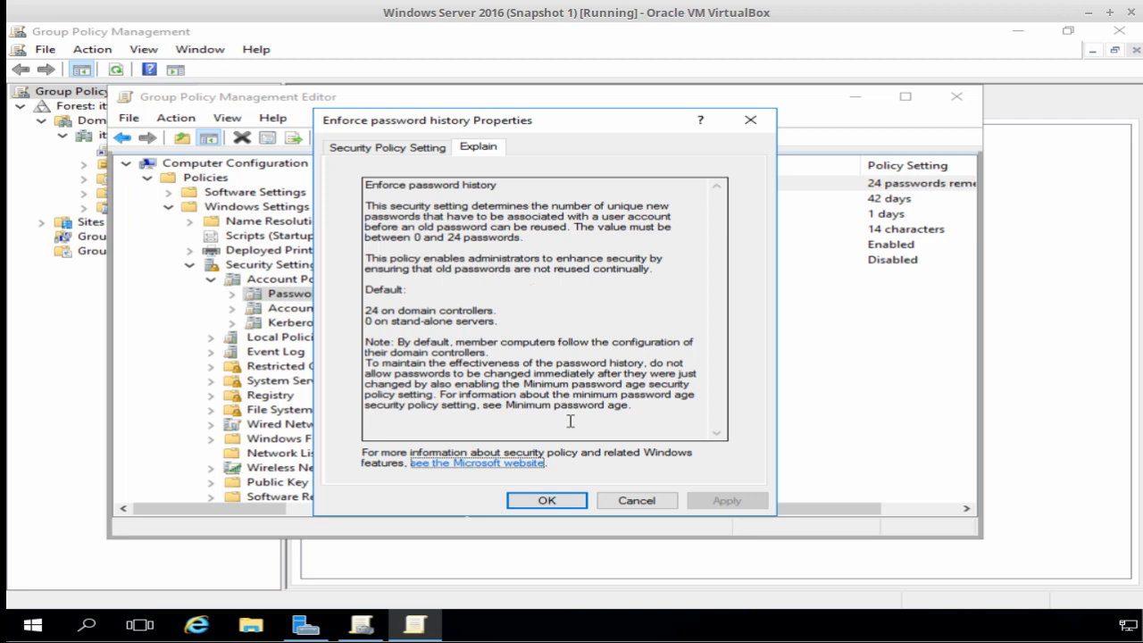
left_click(547, 501)
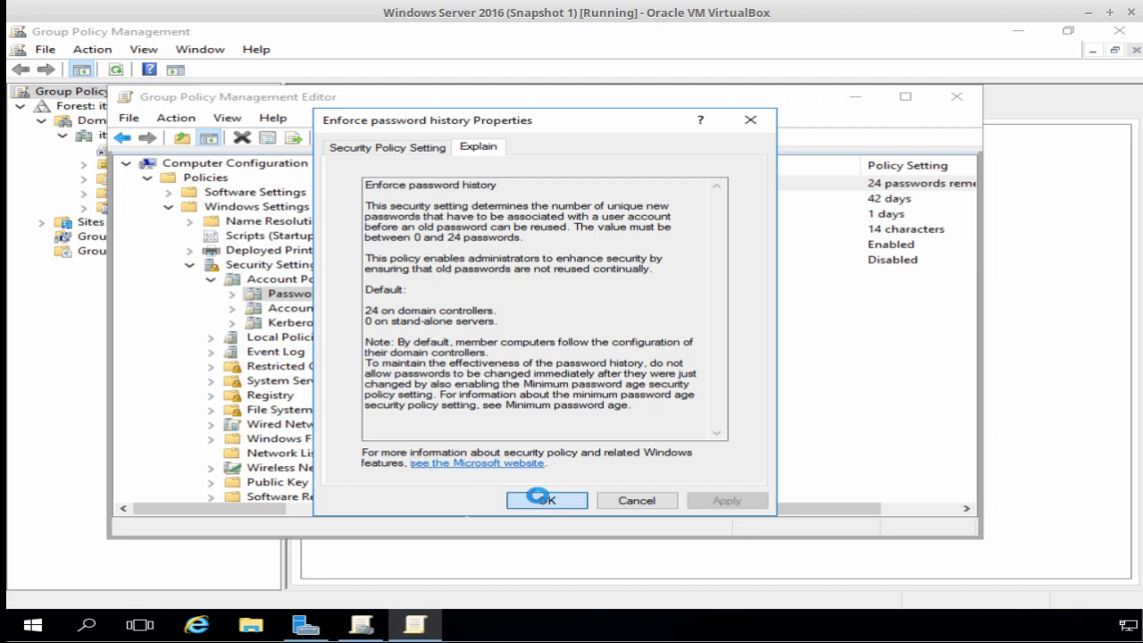
left_click(547, 501)
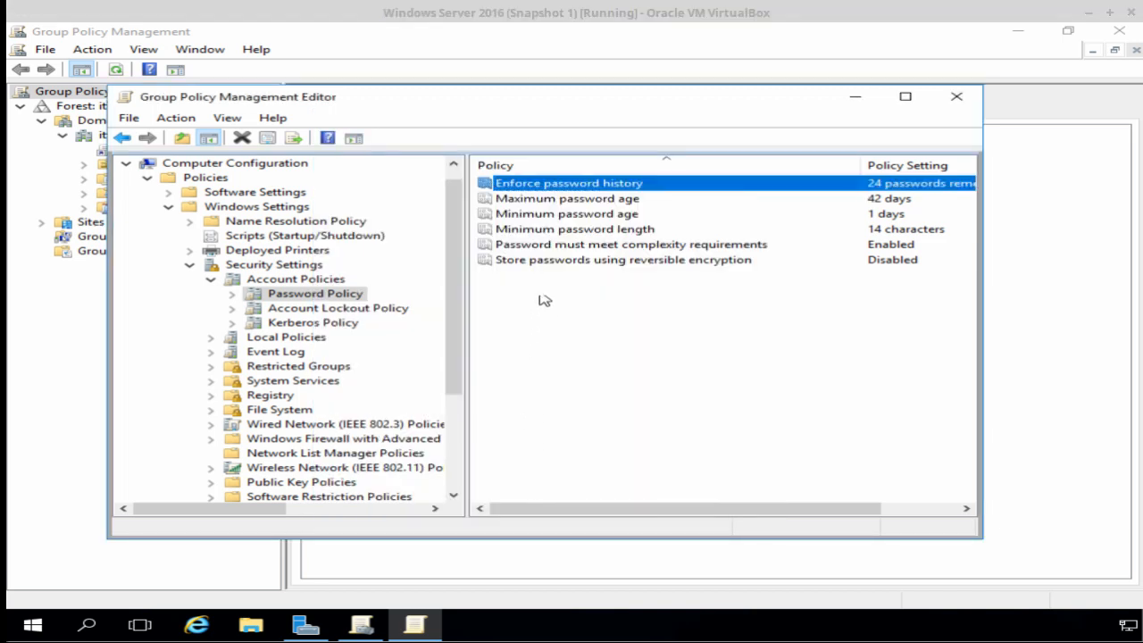
mouse_move(546, 227)
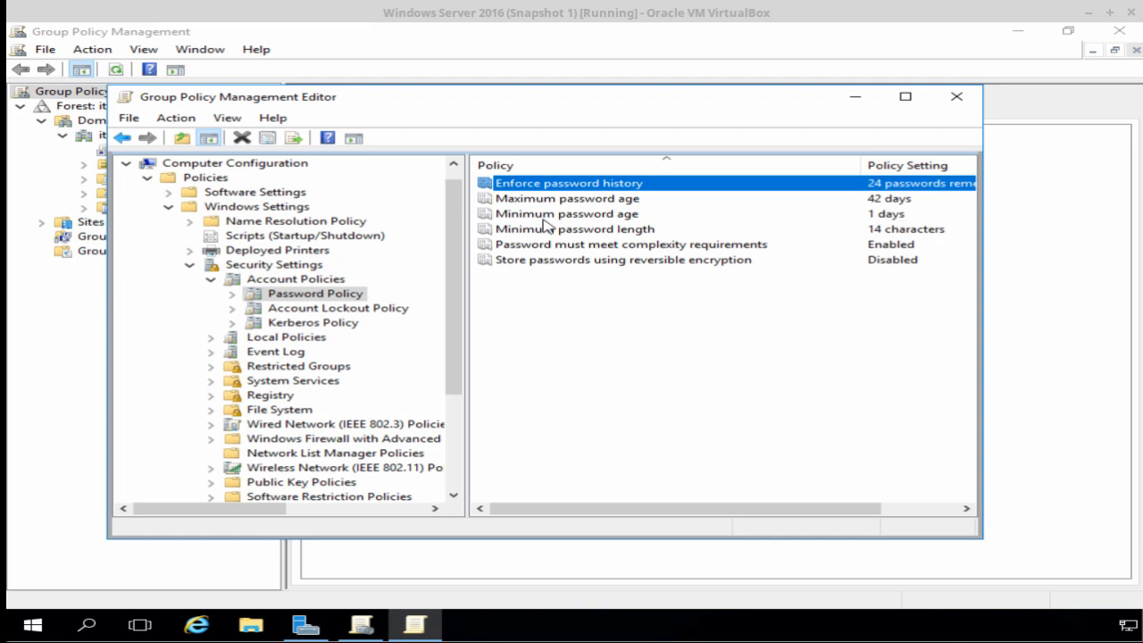
double_click(566, 215)
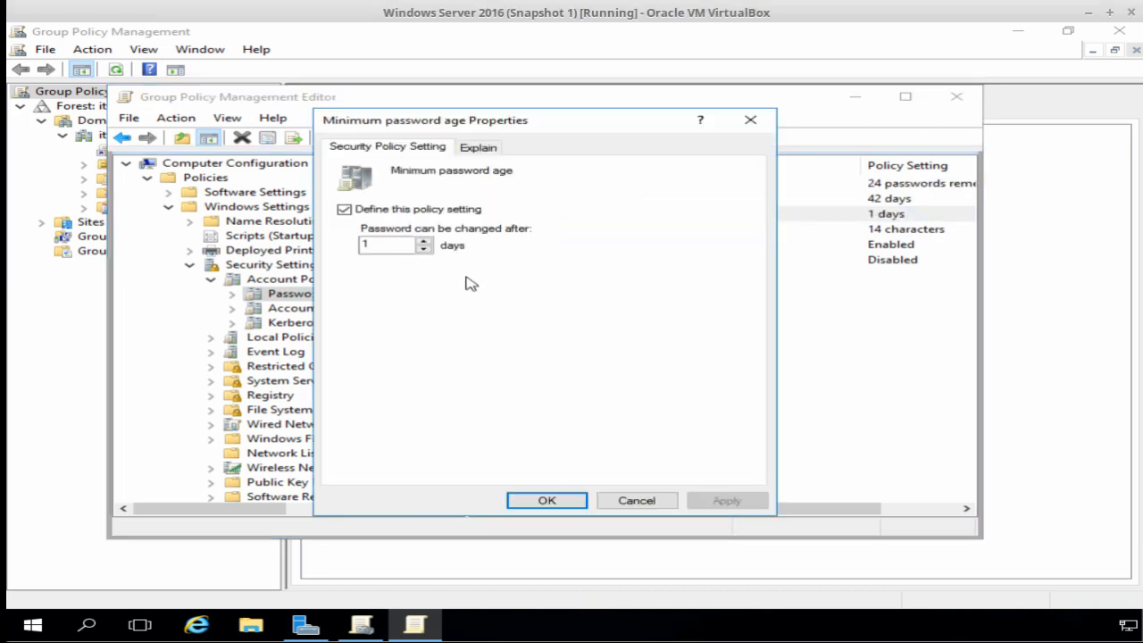
mouse_move(390, 277)
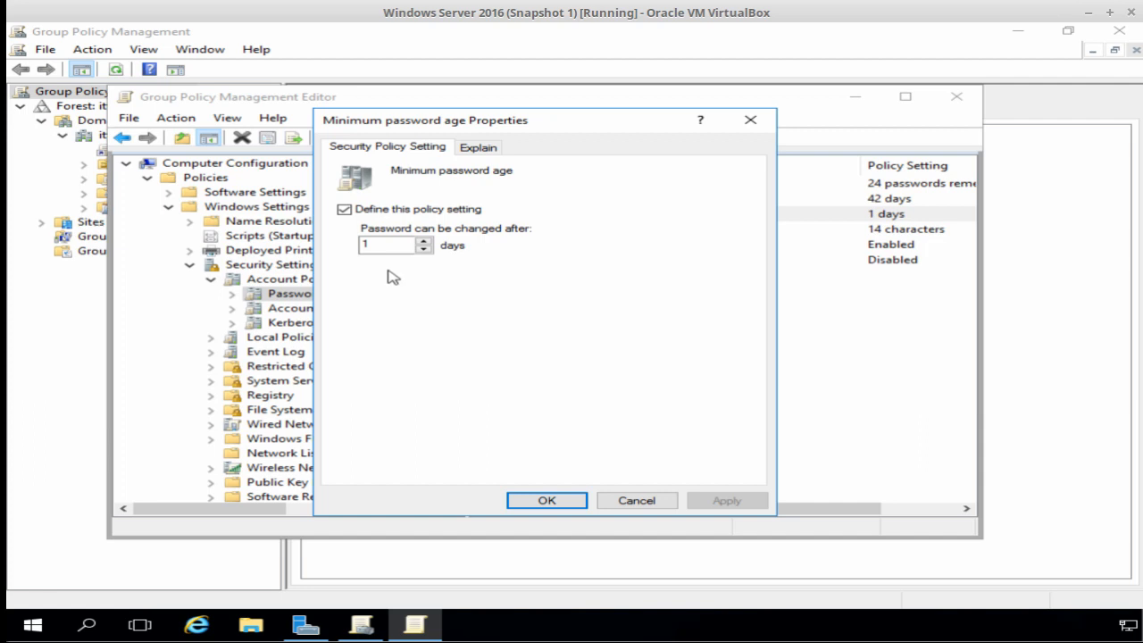
mouse_move(491, 179)
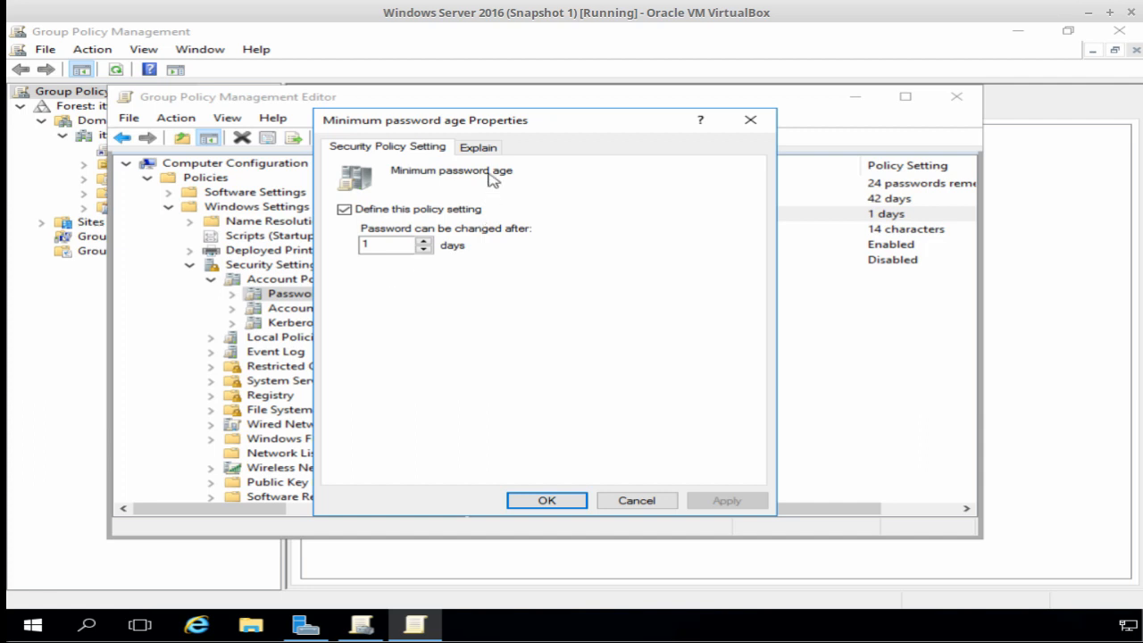
left_click(479, 146)
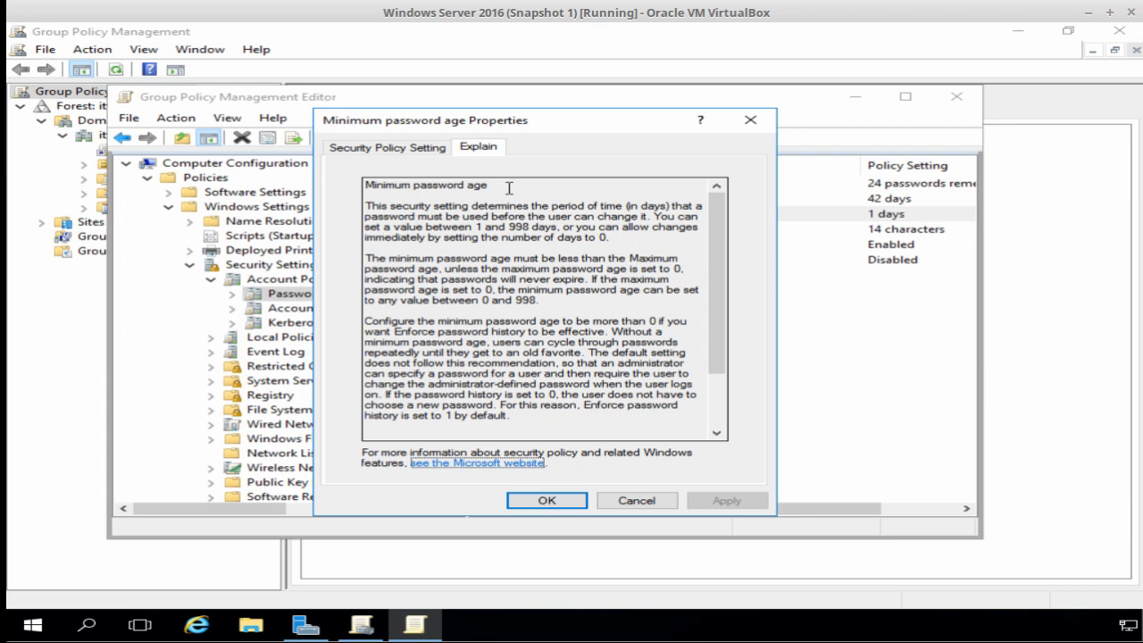
left_click(386, 147)
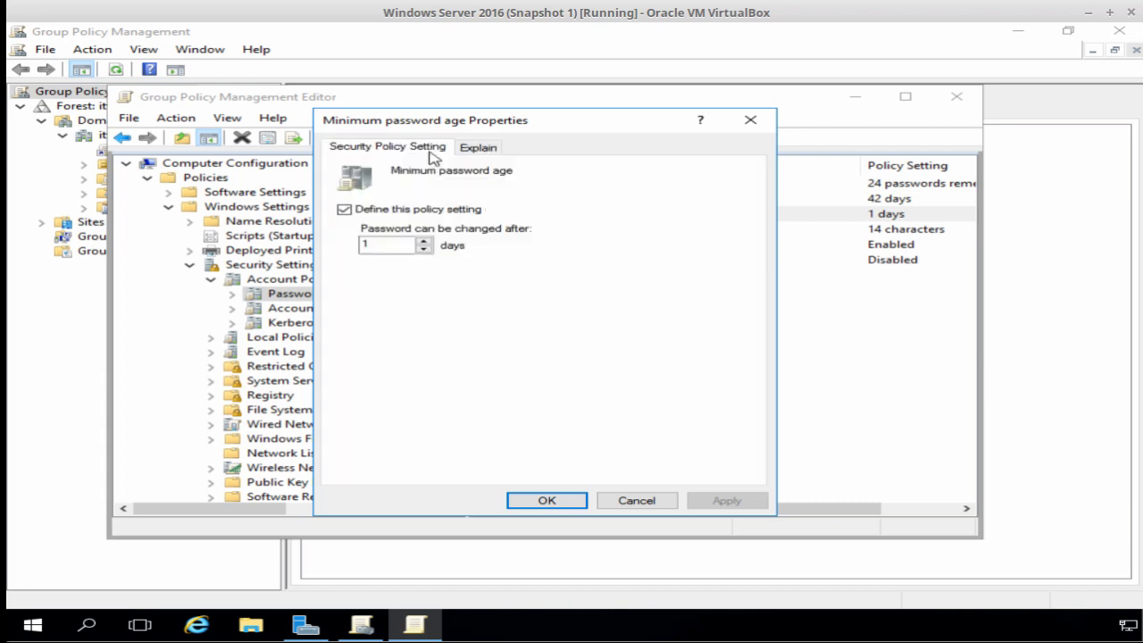
mouse_move(384, 277)
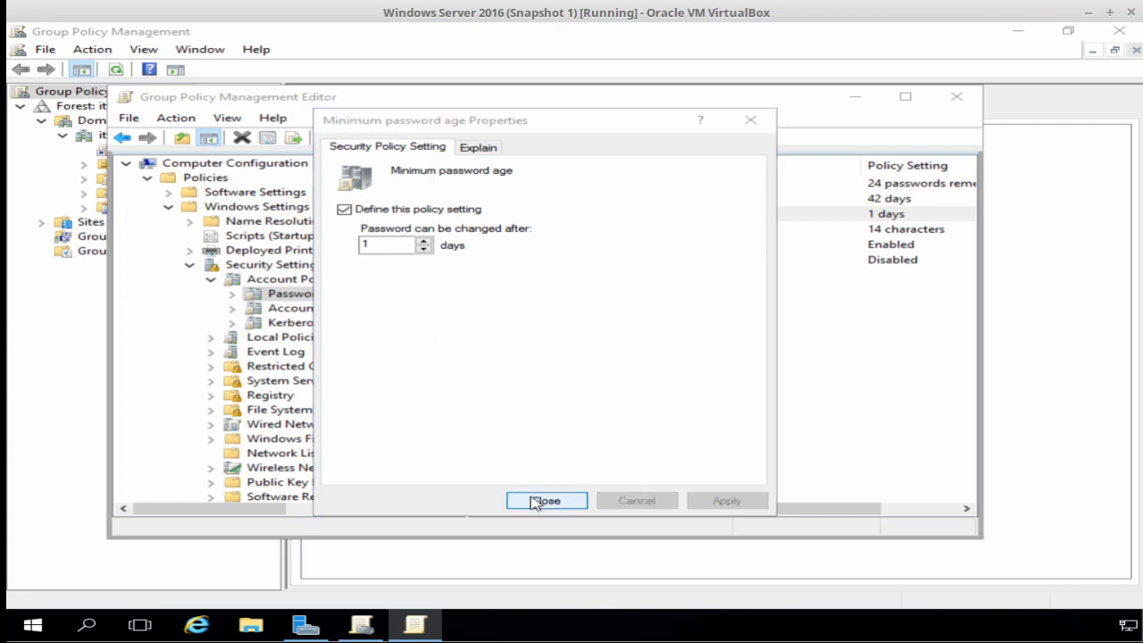
left_click(546, 500)
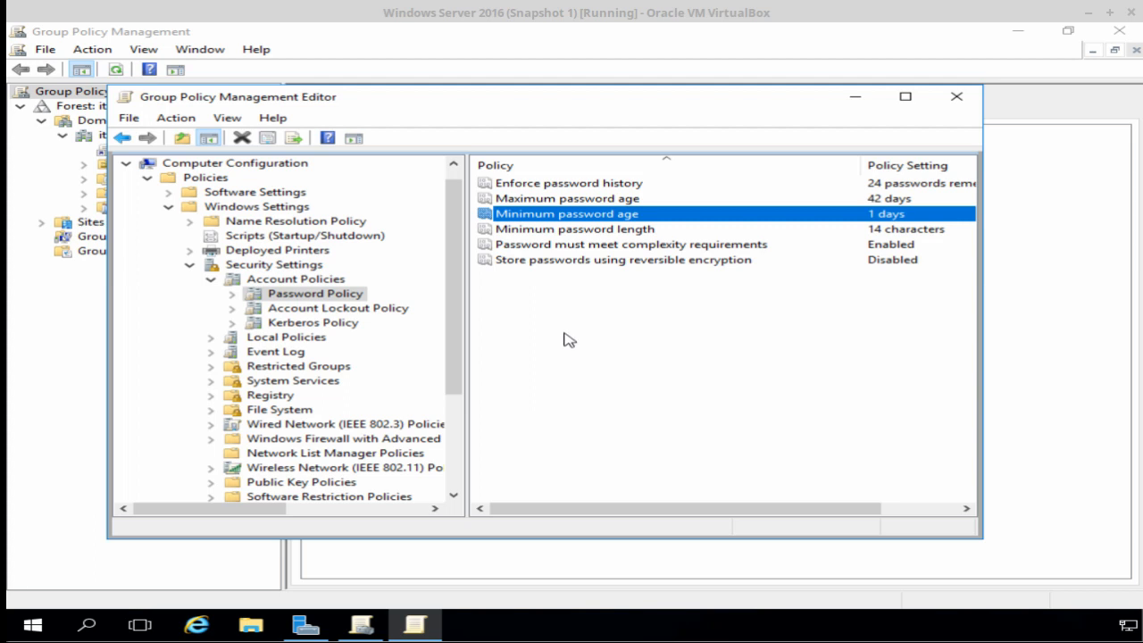
mouse_move(536, 279)
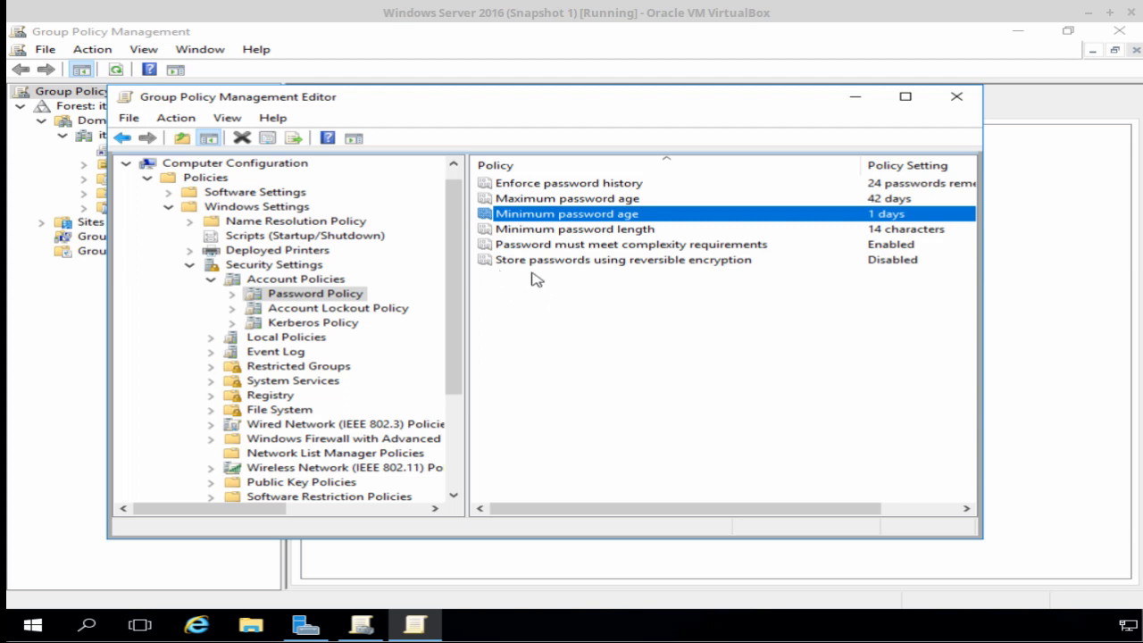
mouse_move(633, 279)
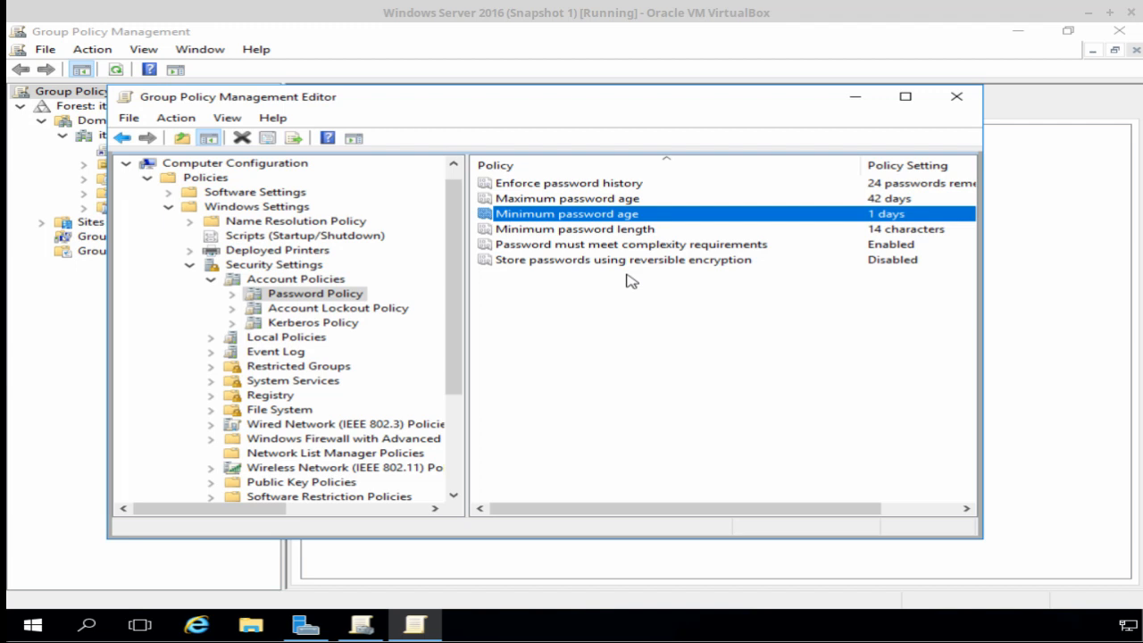
mouse_move(612, 267)
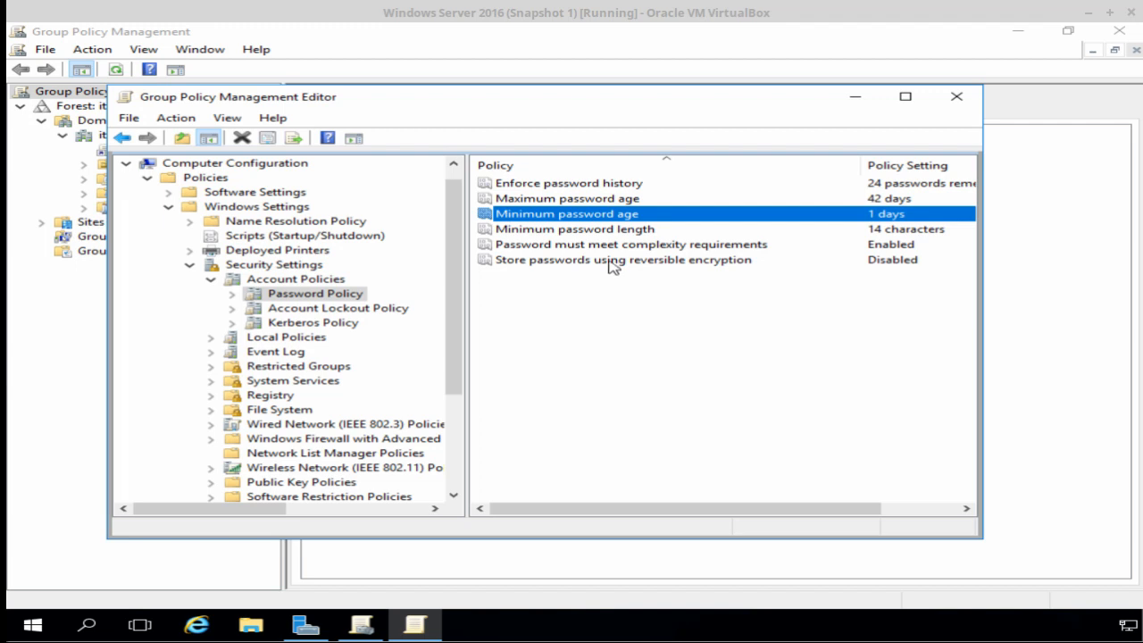
double_click(621, 259)
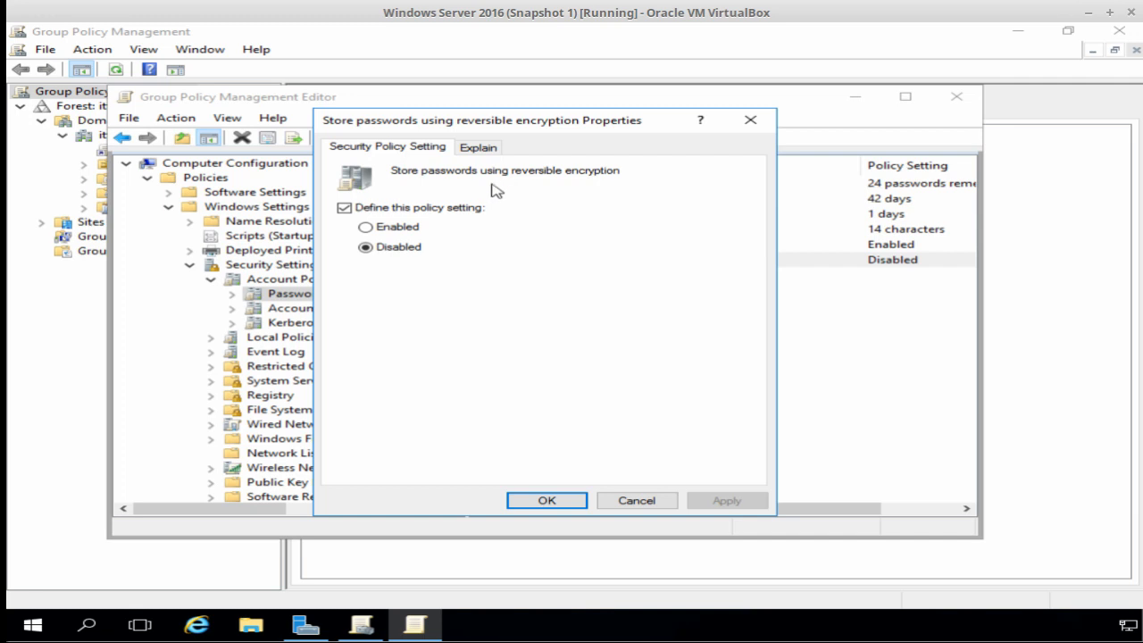
left_click(479, 146)
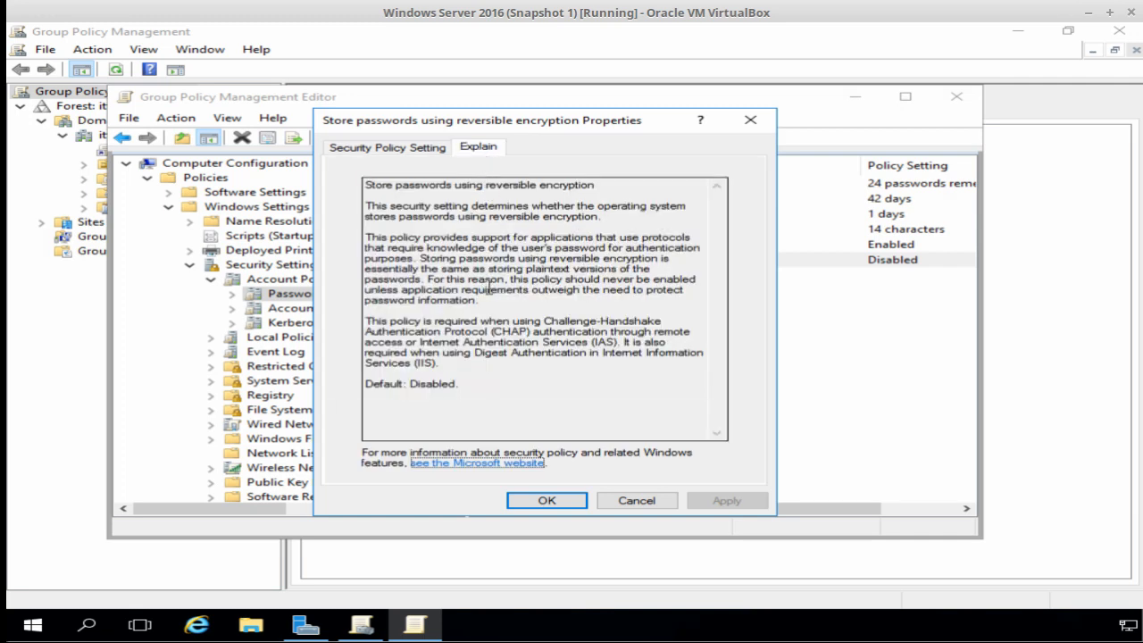
mouse_move(425, 257)
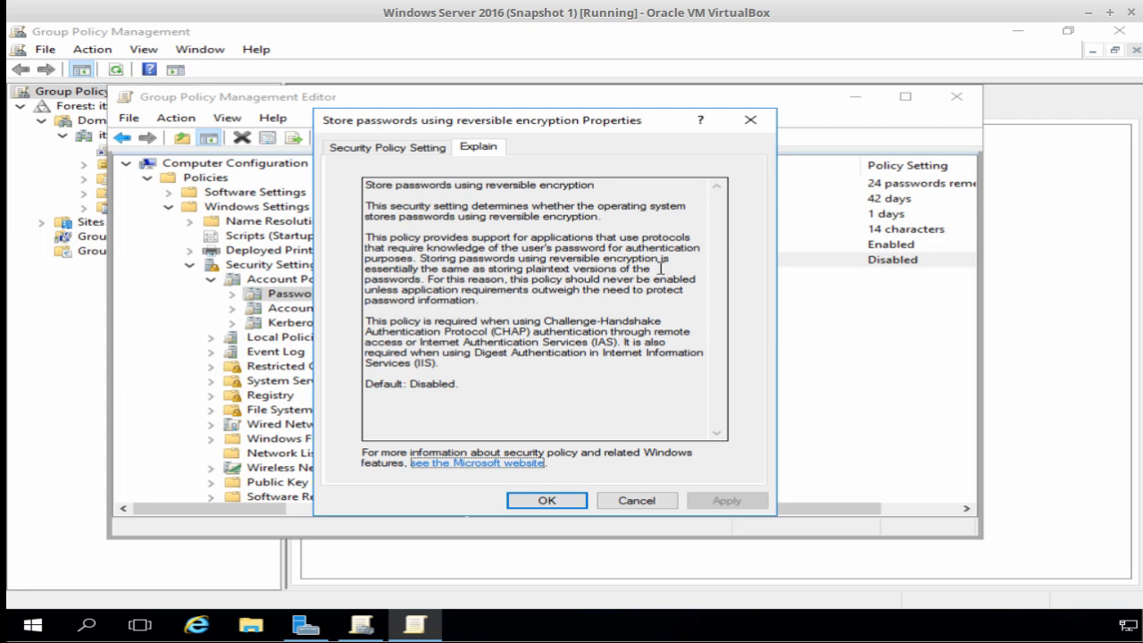
mouse_move(611, 304)
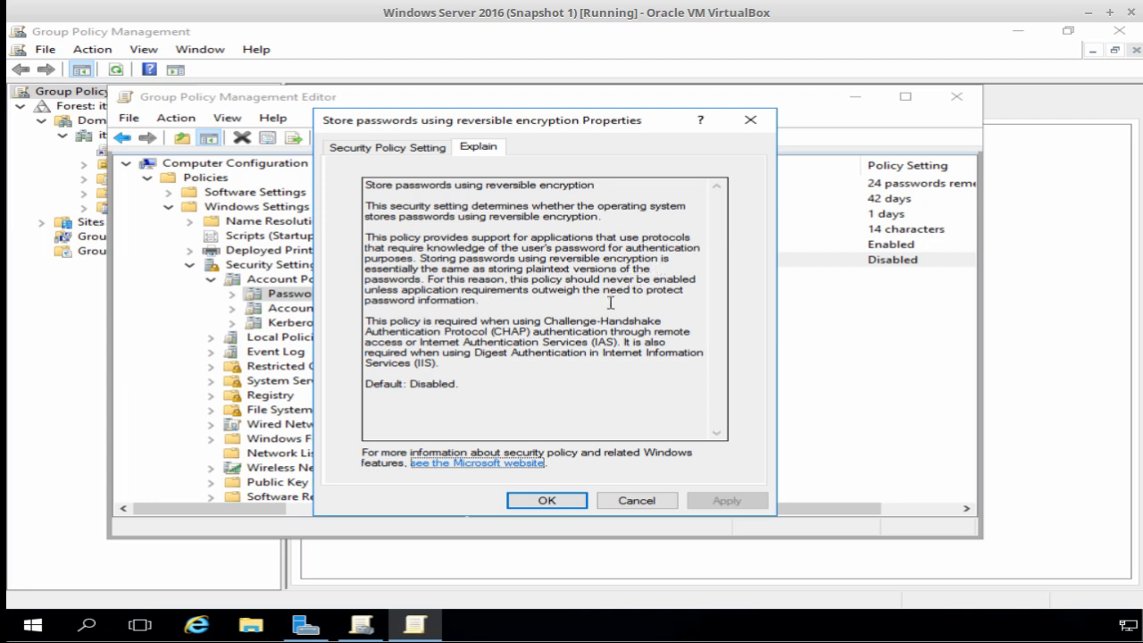
mouse_move(582, 311)
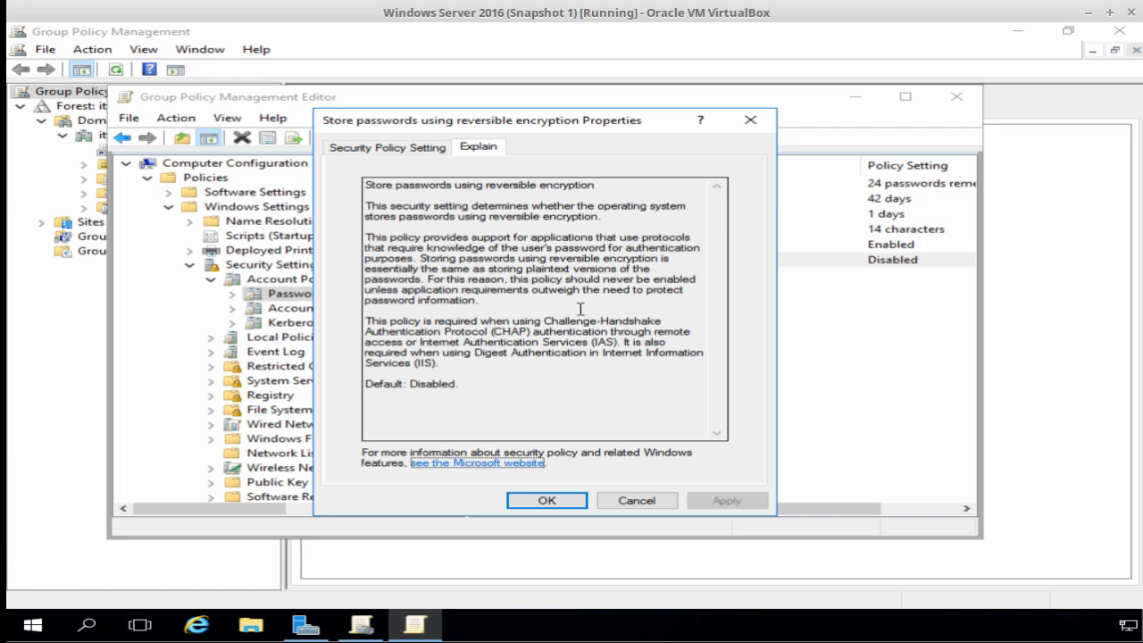
left_click(386, 146)
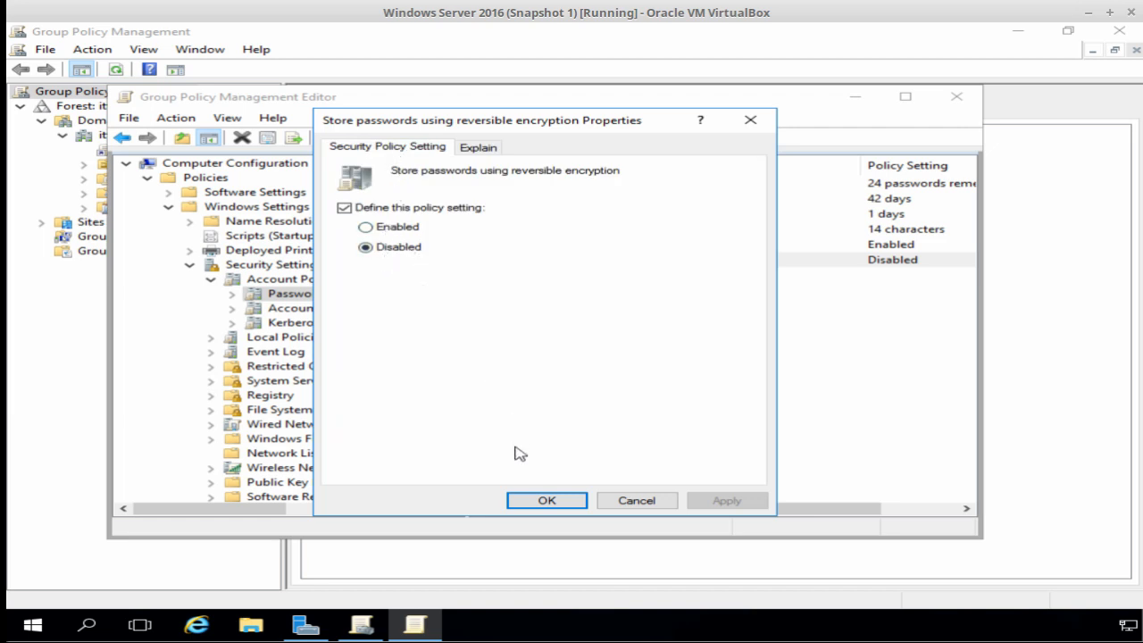
left_click(547, 500)
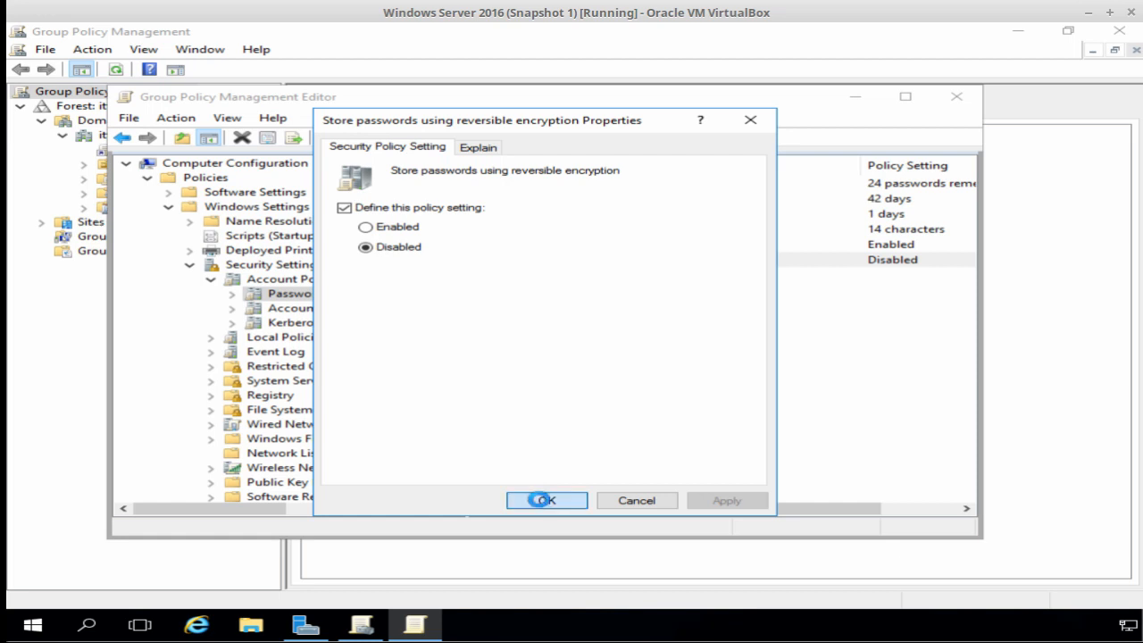
left_click(546, 500)
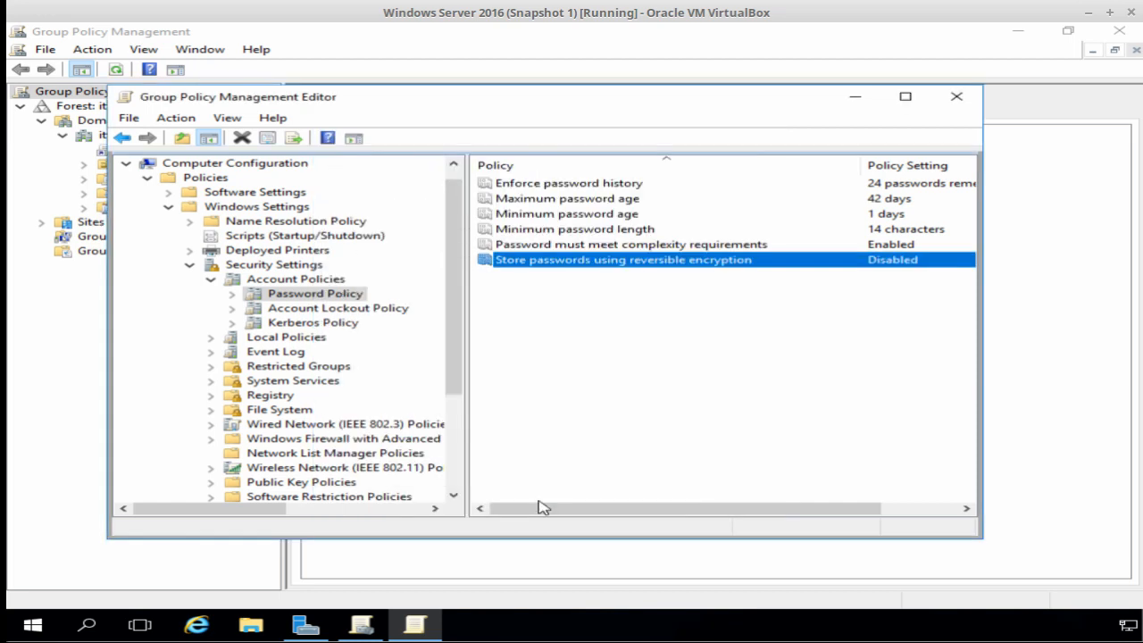